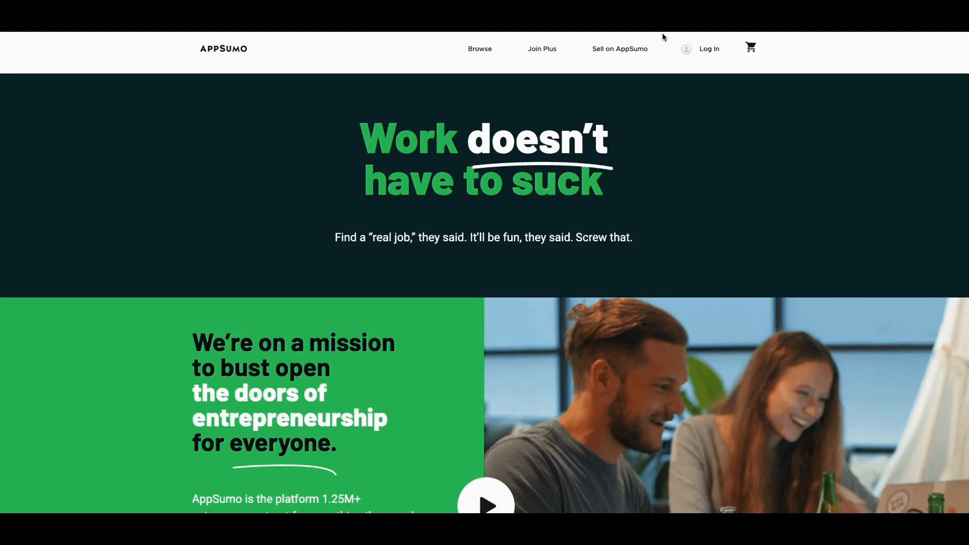
Step: Scroll down through the AppSumo about page, then back up
{"action": "scroll", "scroll_direction": "down", "scroll_amount": 3}
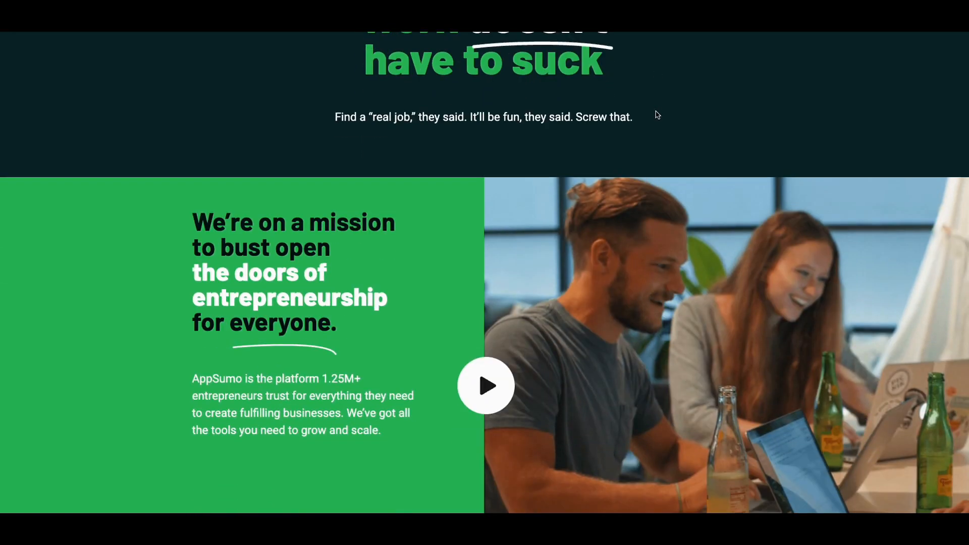
{"action": "scroll", "scroll_direction": "down", "scroll_amount": 3}
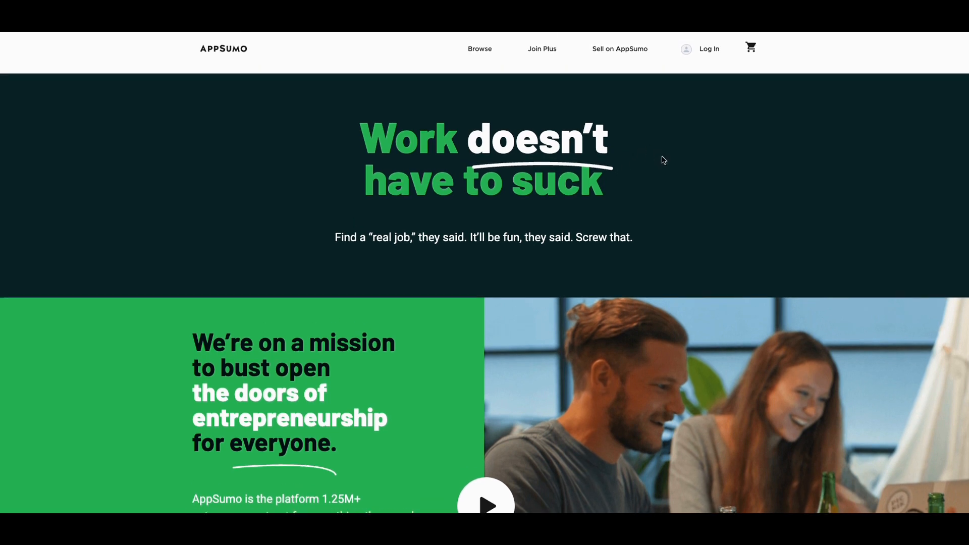
{"action": "scroll", "scroll_direction": "down", "scroll_amount": 3}
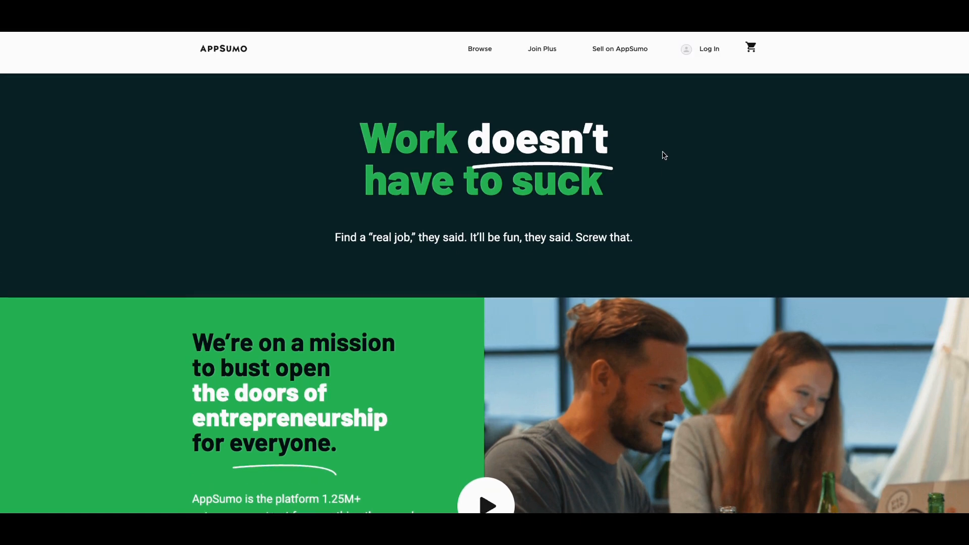
{"action": "scroll", "scroll_direction": "down", "scroll_amount": 3}
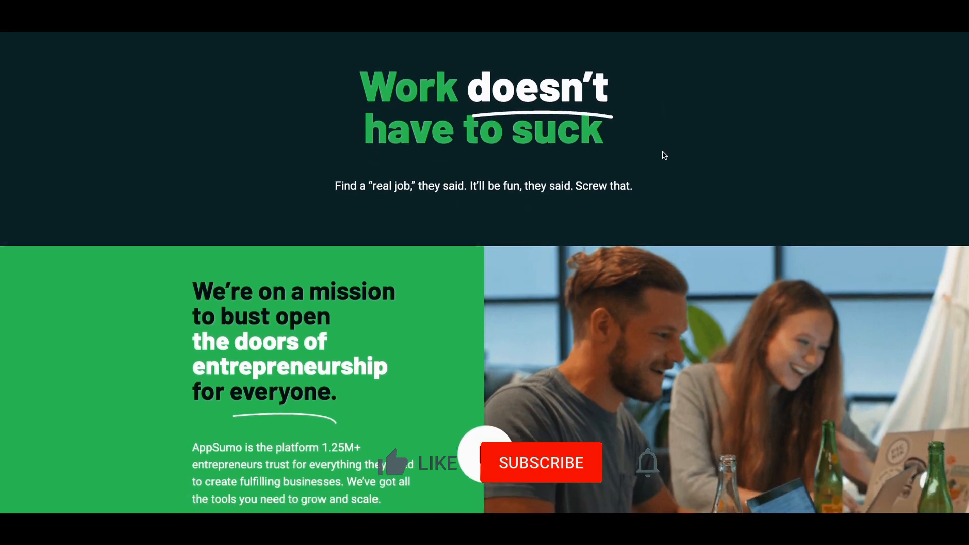
{"action": "left_click", "coordinate": [394, 467]}
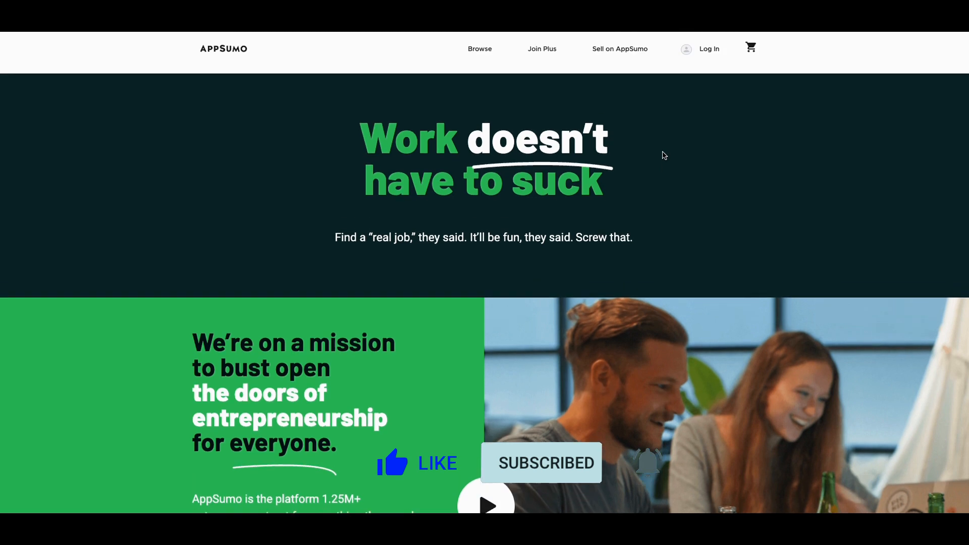
{"action": "scroll", "scroll_direction": "down", "scroll_amount": 3}
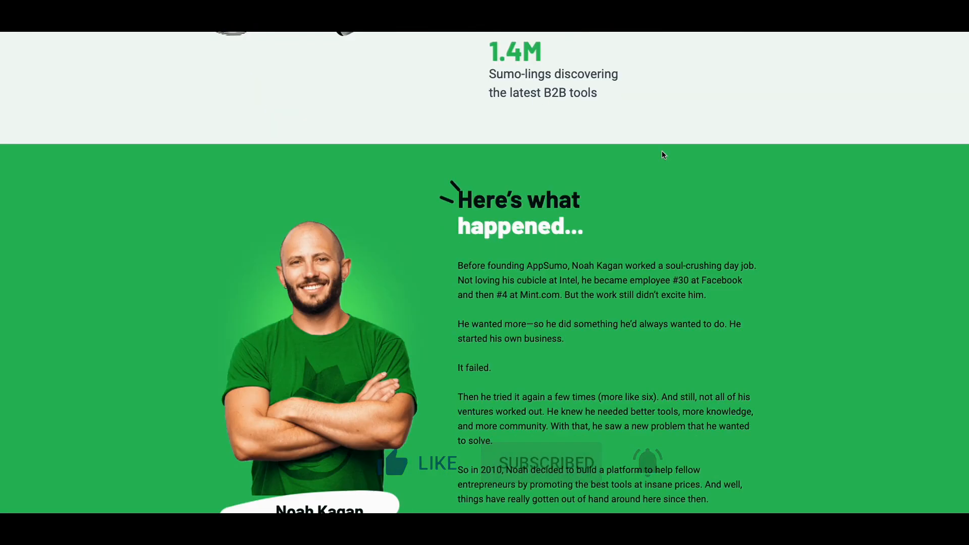
{"action": "scroll", "scroll_direction": "down", "scroll_amount": 3}
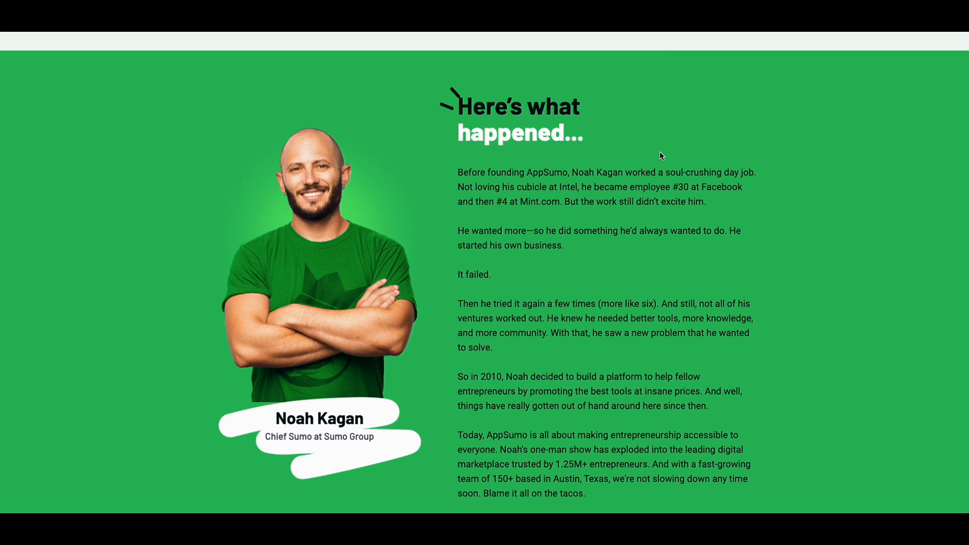
{"action": "scroll", "scroll_direction": "down", "scroll_amount": 3}
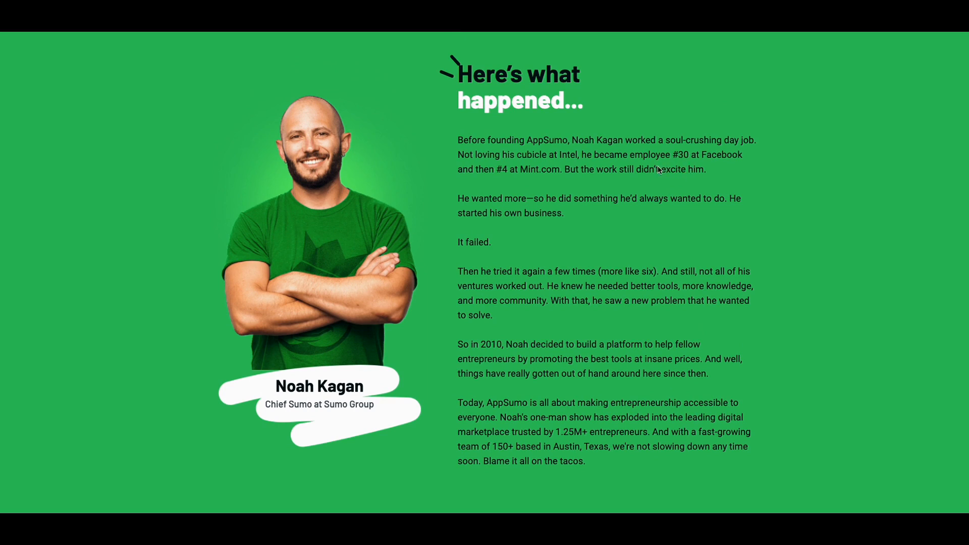
{"action": "mouse_move", "coordinate": [663, 179]}
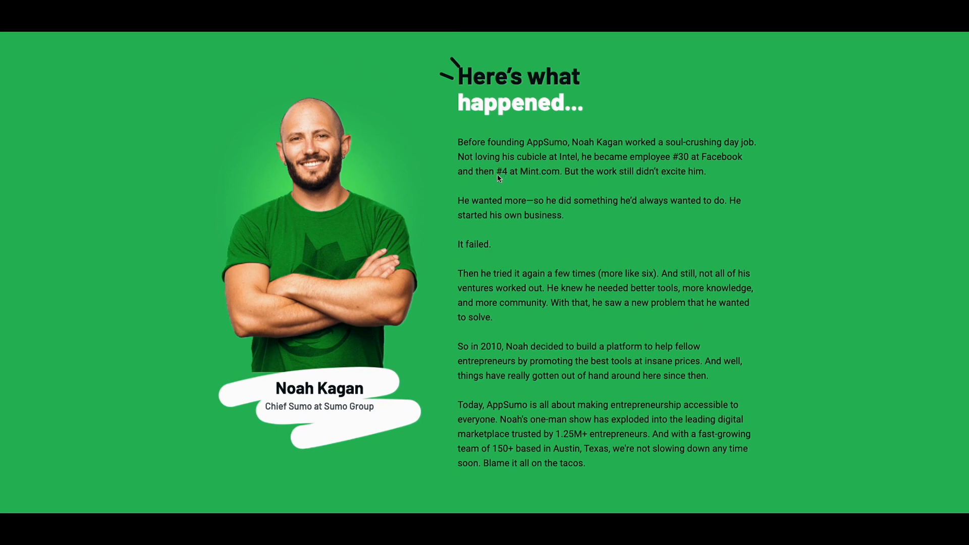
{"action": "mouse_move", "coordinate": [567, 180]}
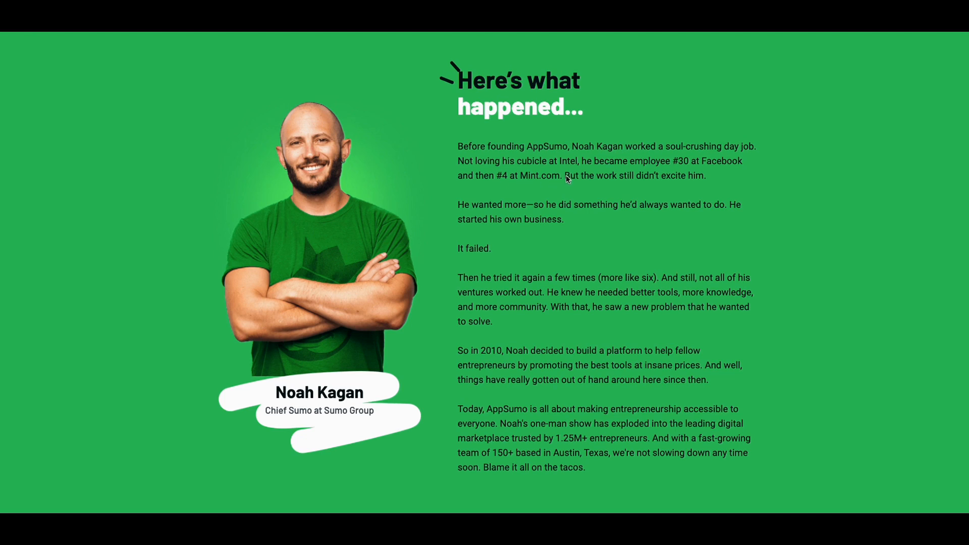
{"action": "scroll", "scroll_direction": "down", "scroll_amount": 3}
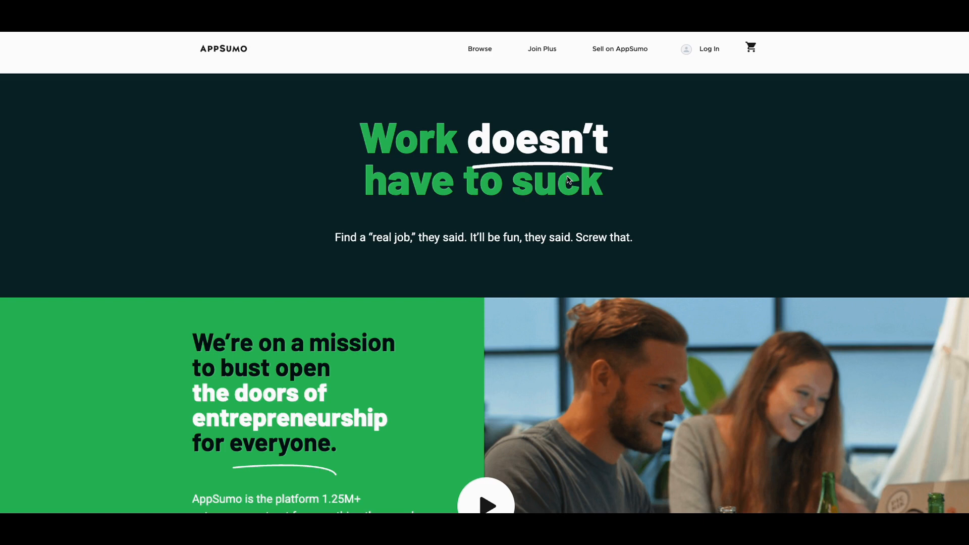
{"action": "scroll", "scroll_direction": "down", "scroll_amount": 3}
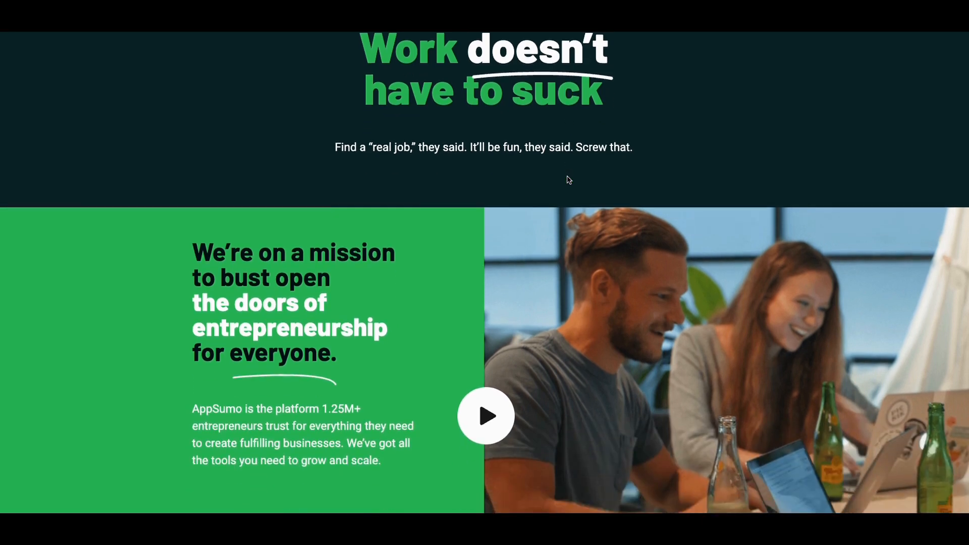
{"action": "scroll", "scroll_direction": "down", "scroll_amount": 3}
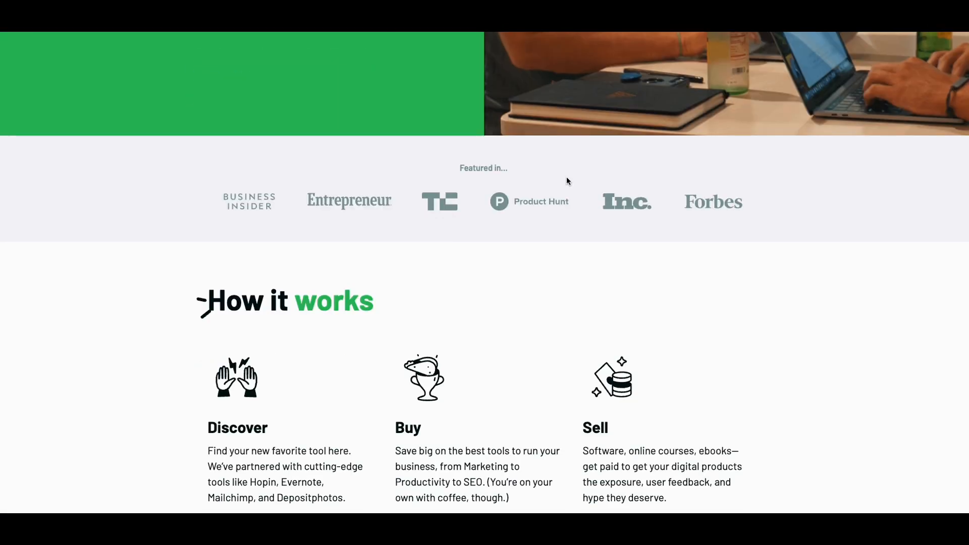
{"action": "scroll", "scroll_direction": "down", "scroll_amount": 3}
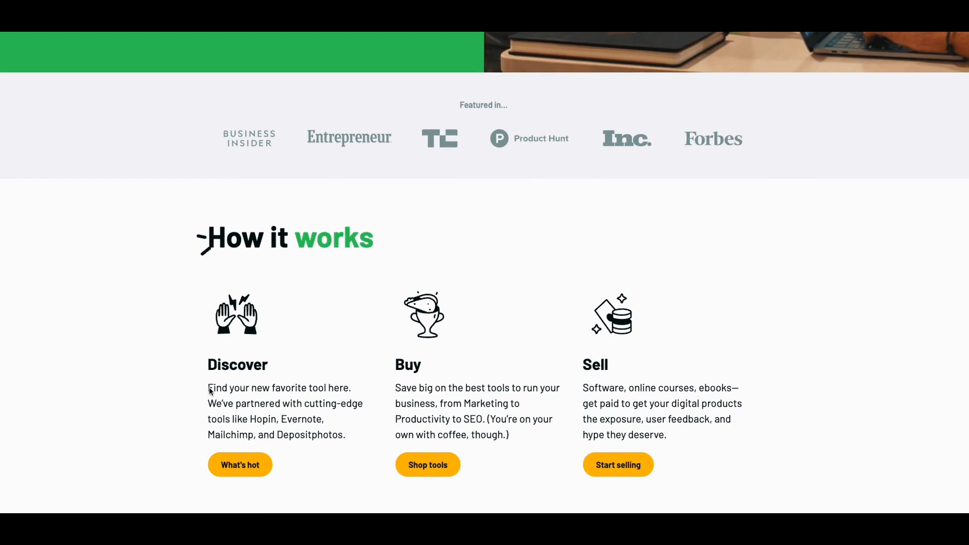
{"action": "mouse_move", "coordinate": [230, 413]}
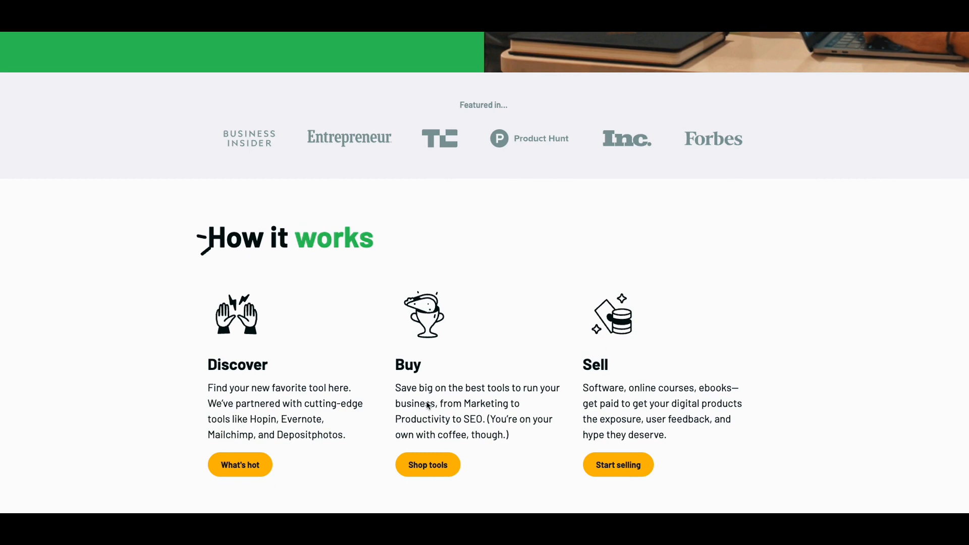
{"action": "mouse_move", "coordinate": [640, 420]}
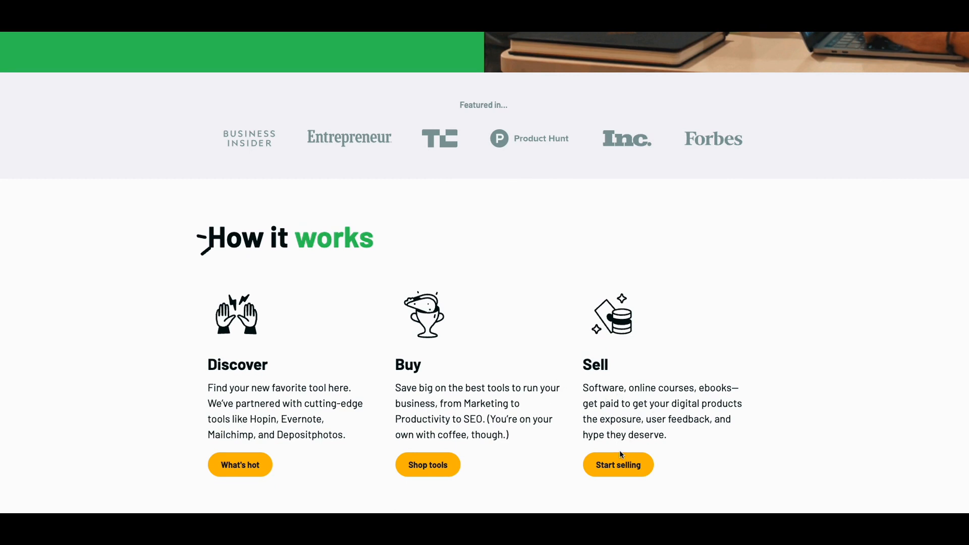
{"action": "mouse_move", "coordinate": [623, 455]}
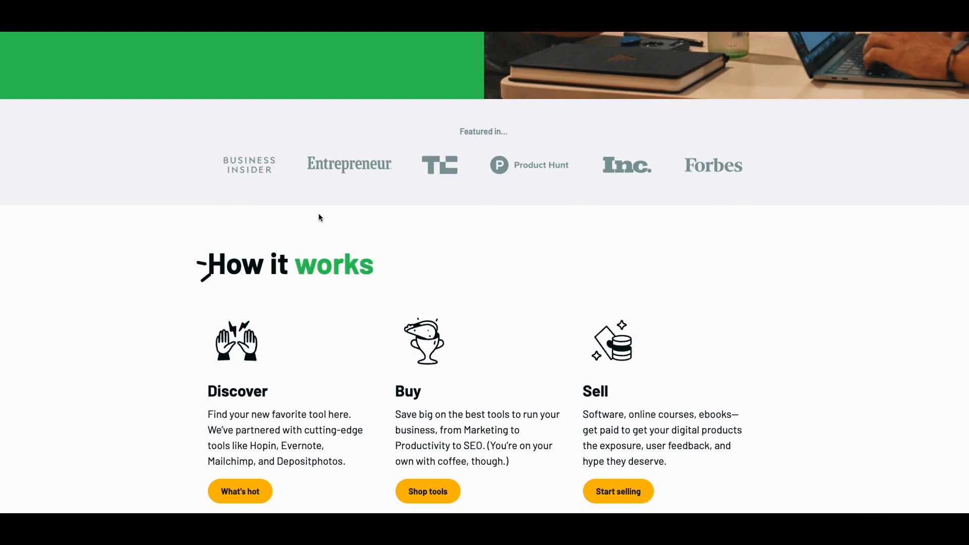
{"action": "mouse_move", "coordinate": [544, 169]}
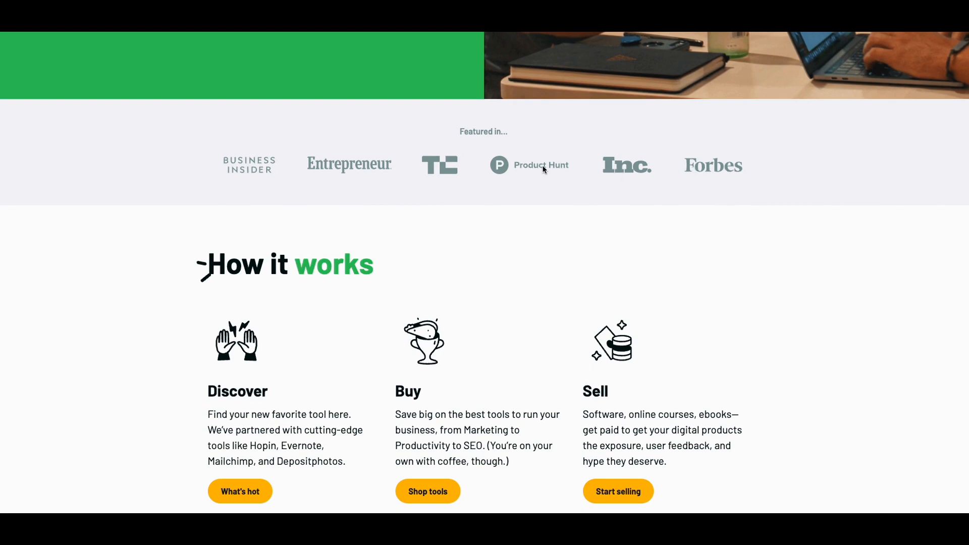
{"action": "scroll", "scroll_direction": "up", "scroll_amount": 3}
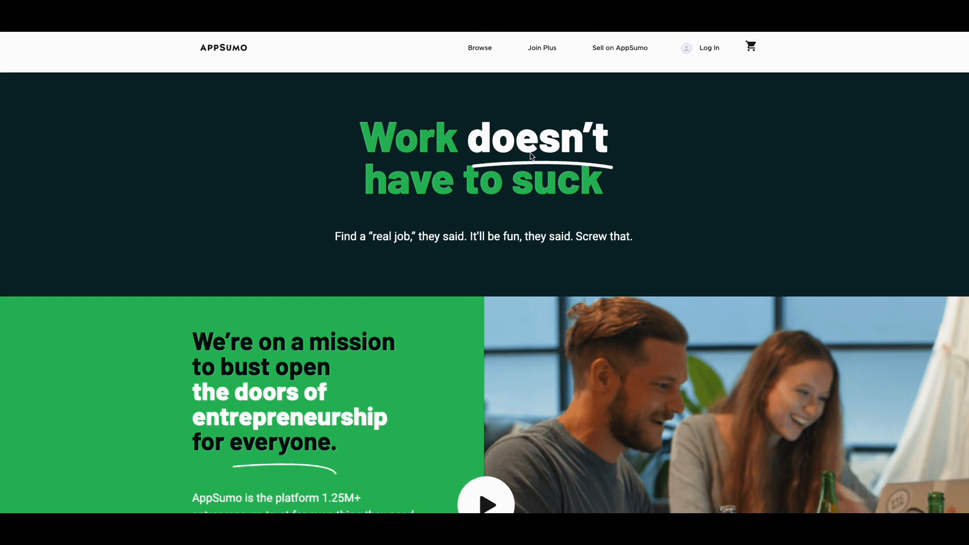
{"action": "mouse_move", "coordinate": [245, 75]}
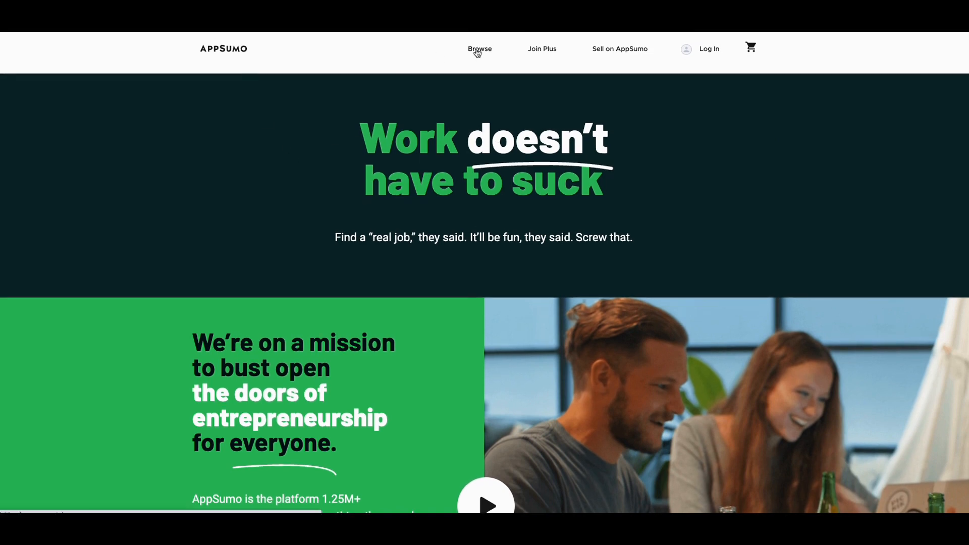
Step: Open Browse and scroll the 1,470-product catalog past SEOcrawl and typedesk
{"action": "left_click", "coordinate": [480, 49]}
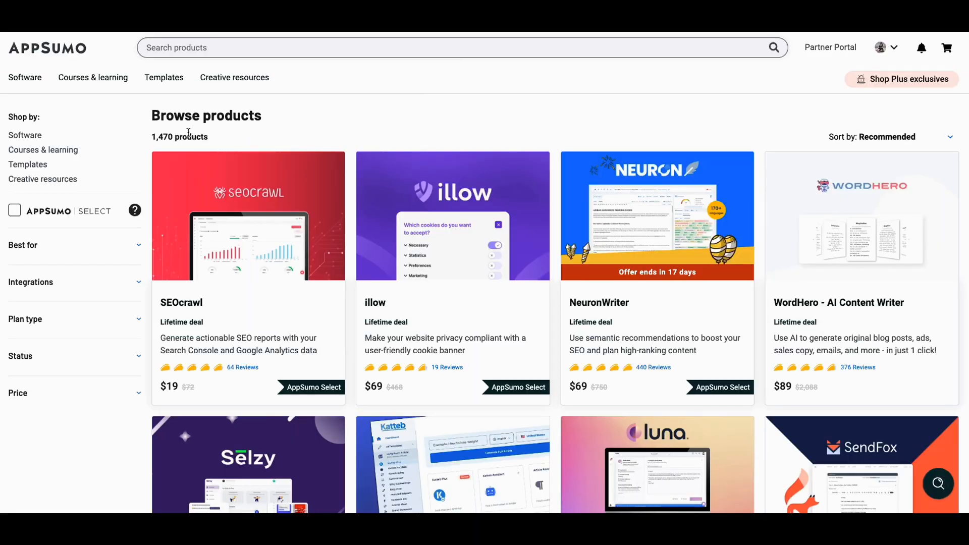
{"action": "mouse_move", "coordinate": [307, 143]}
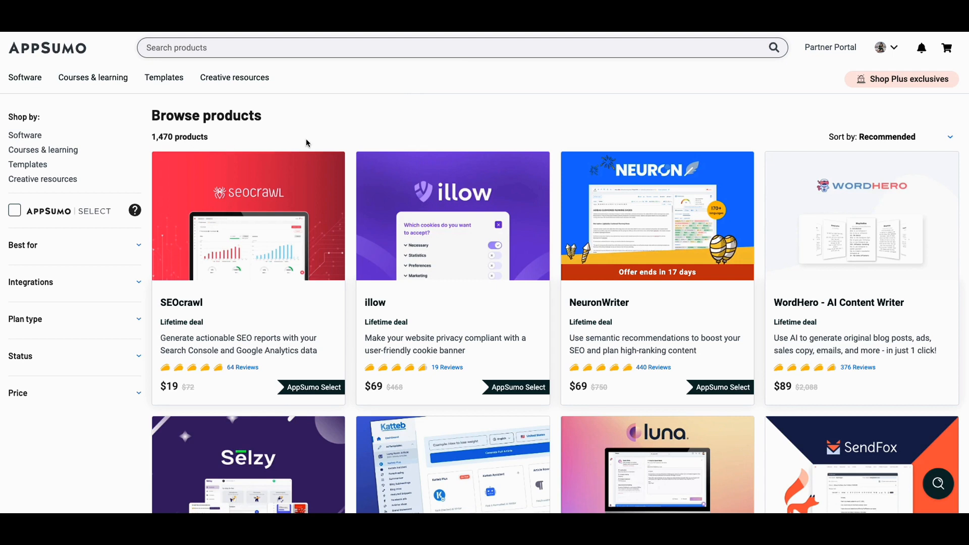
{"action": "scroll", "scroll_direction": "down", "scroll_amount": 3}
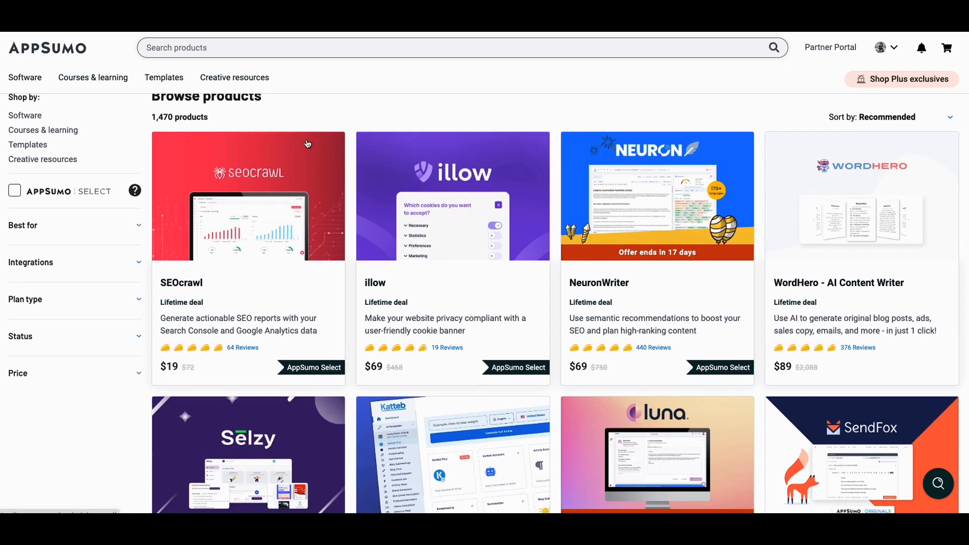
{"action": "scroll", "scroll_direction": "down", "scroll_amount": 3}
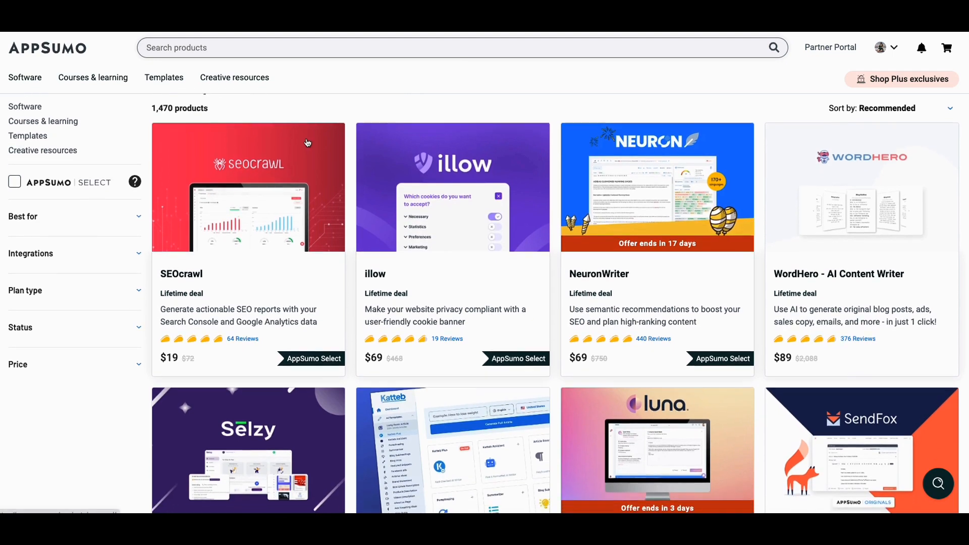
{"action": "scroll", "scroll_direction": "down", "scroll_amount": 3}
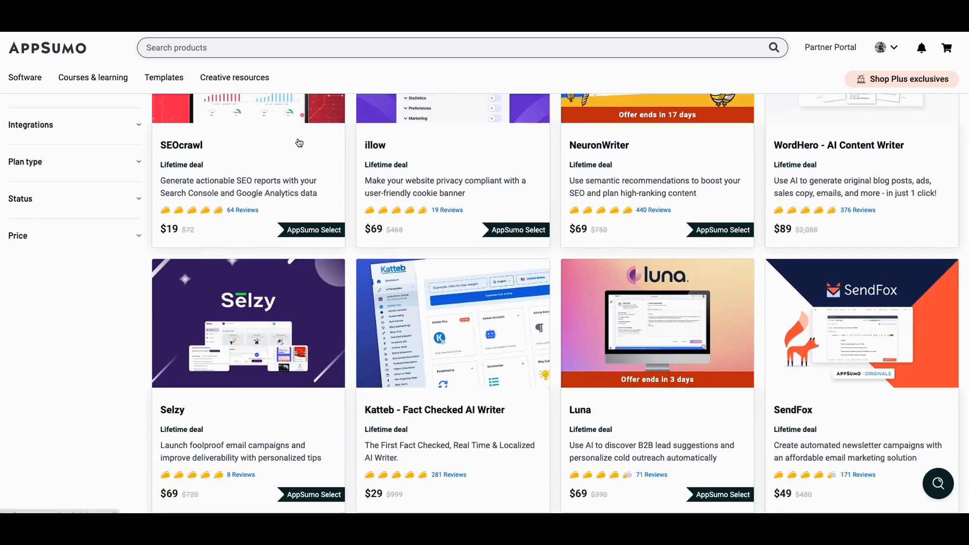
{"action": "scroll", "scroll_direction": "down", "scroll_amount": 3}
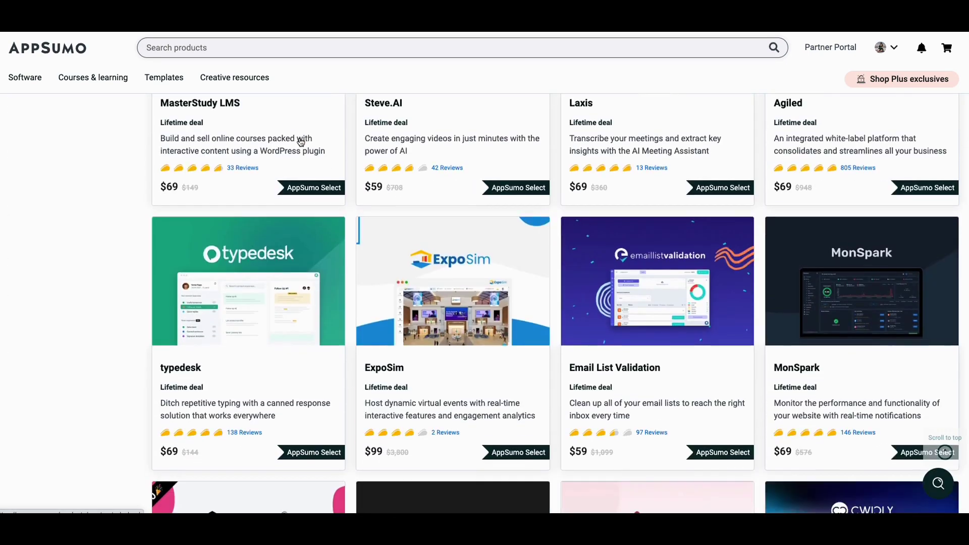
{"action": "scroll", "scroll_direction": "down", "scroll_amount": 3}
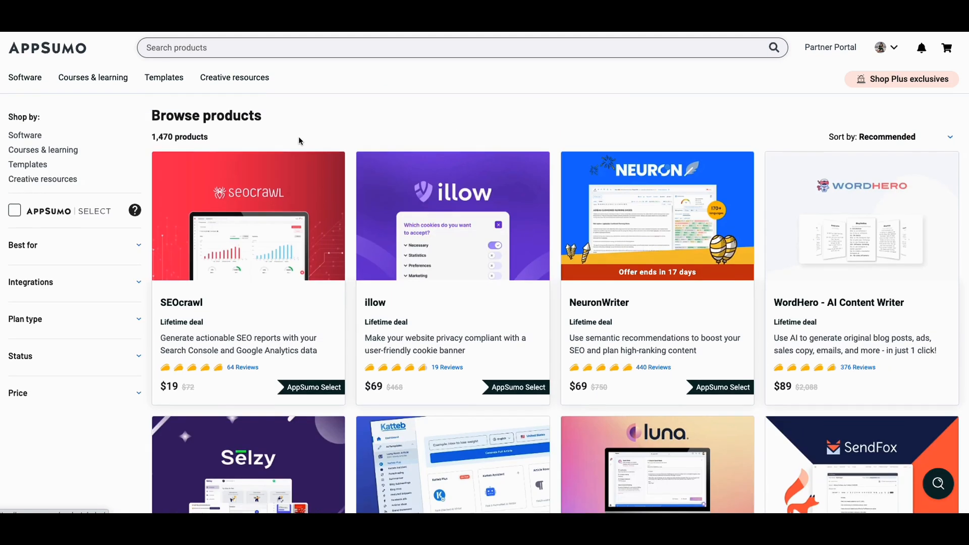
{"action": "mouse_move", "coordinate": [281, 116]}
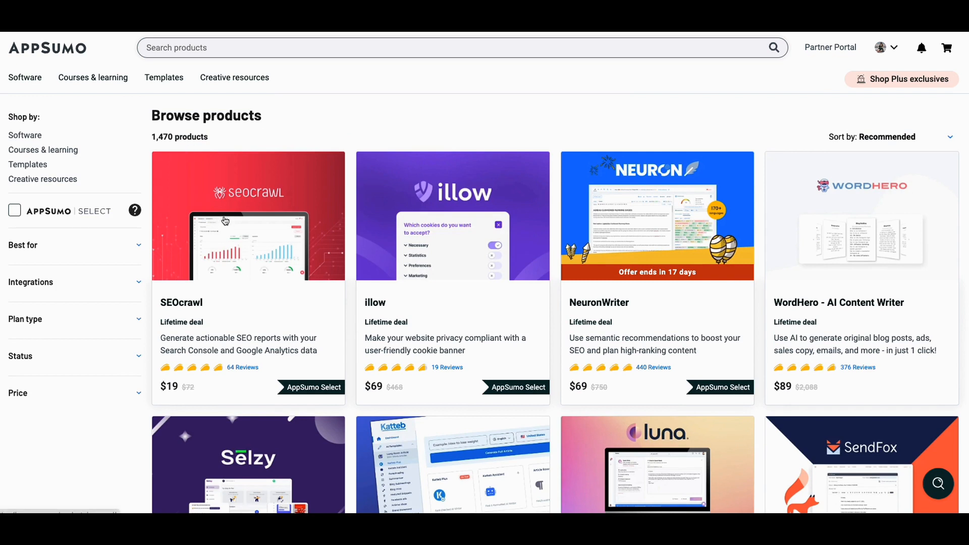
{"action": "mouse_move", "coordinate": [243, 238]}
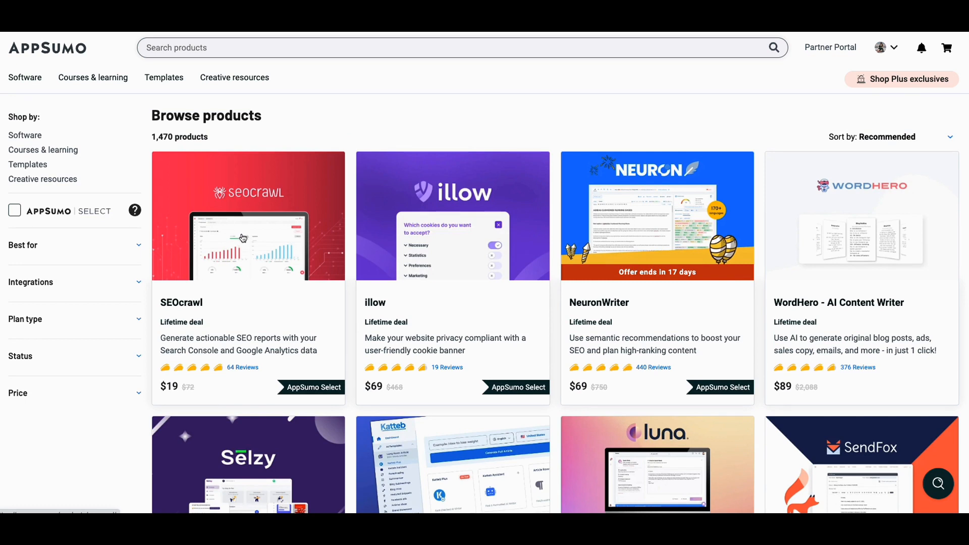
{"action": "mouse_move", "coordinate": [272, 247]}
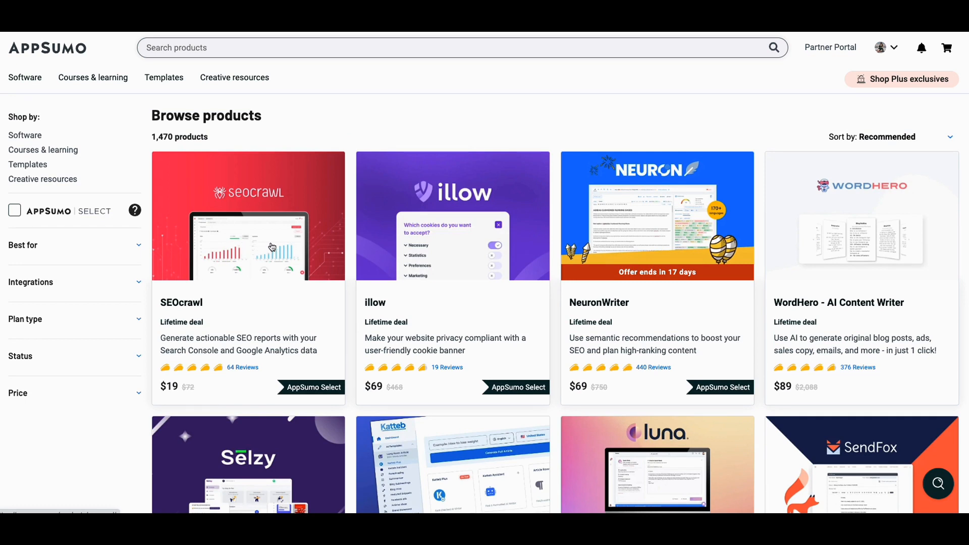
{"action": "mouse_move", "coordinate": [295, 309]}
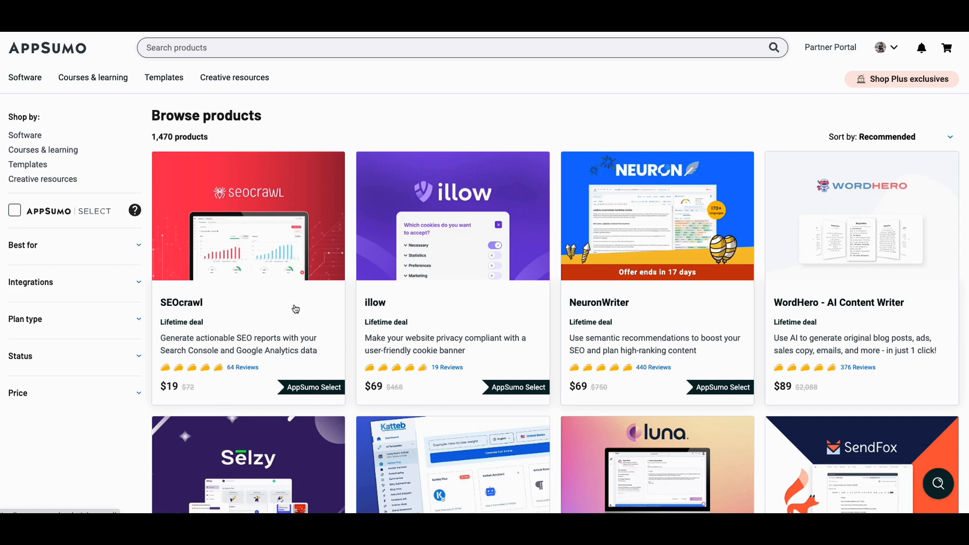
{"action": "mouse_move", "coordinate": [292, 257]}
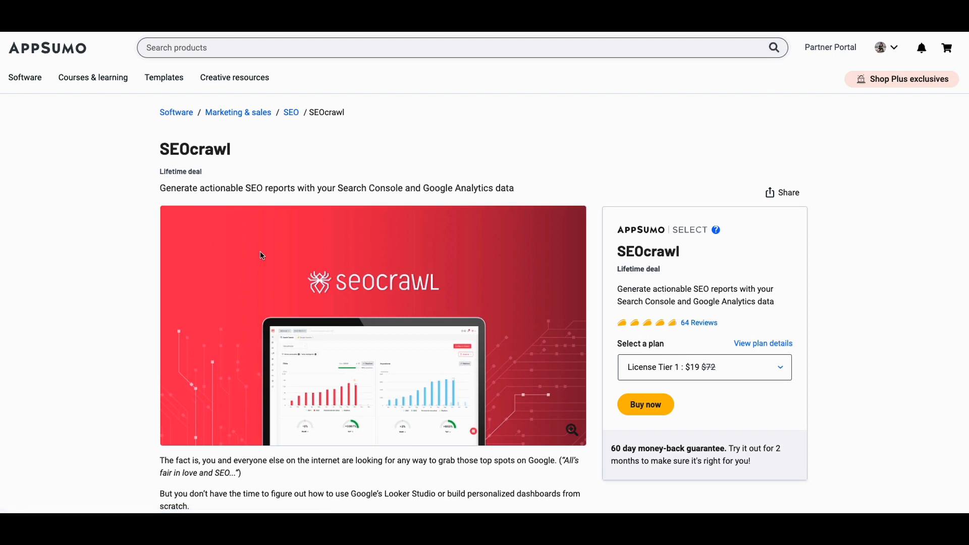
{"action": "mouse_move", "coordinate": [359, 229]}
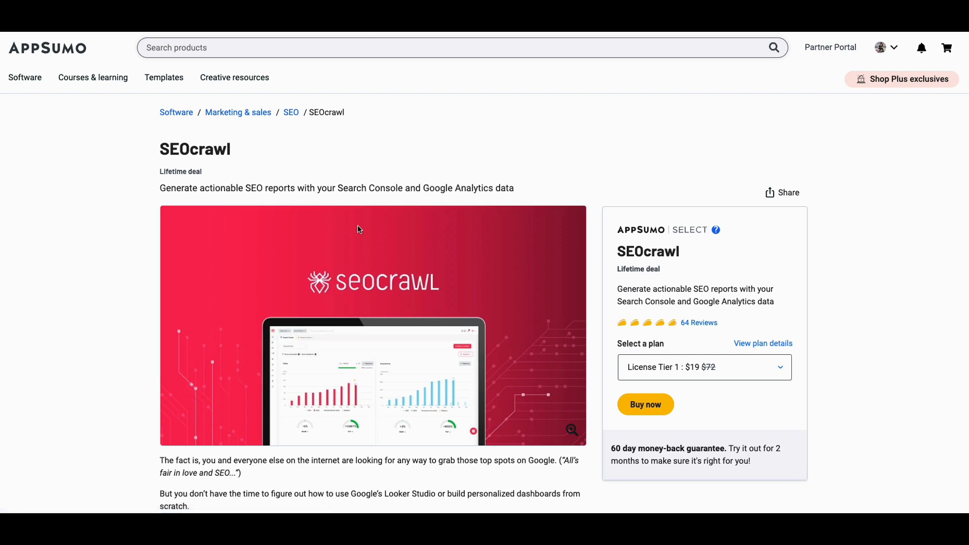
{"action": "mouse_move", "coordinate": [349, 223]}
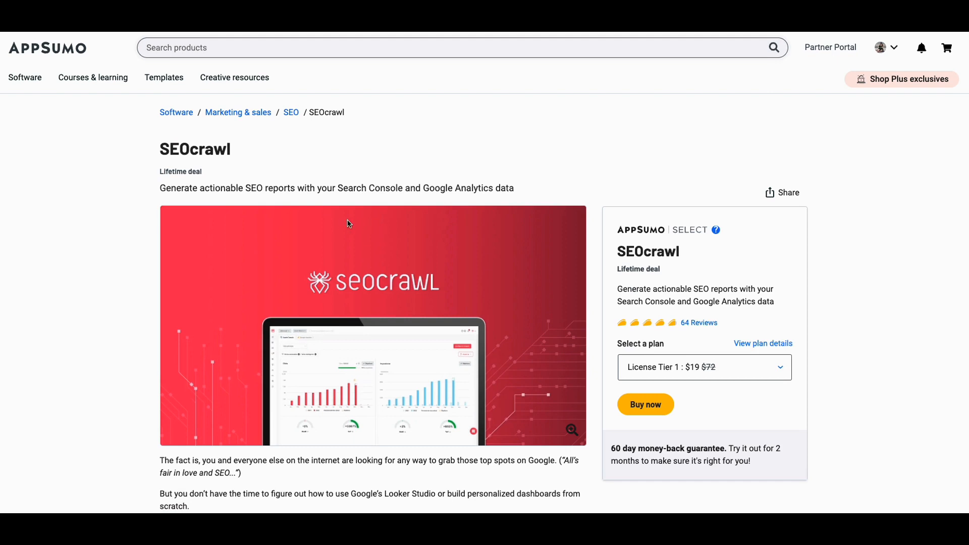
Step: Scroll the SEOcrawl deal page past TL;DR and At-a-glance to the Overview video
{"action": "scroll", "scroll_direction": "down", "scroll_amount": 3}
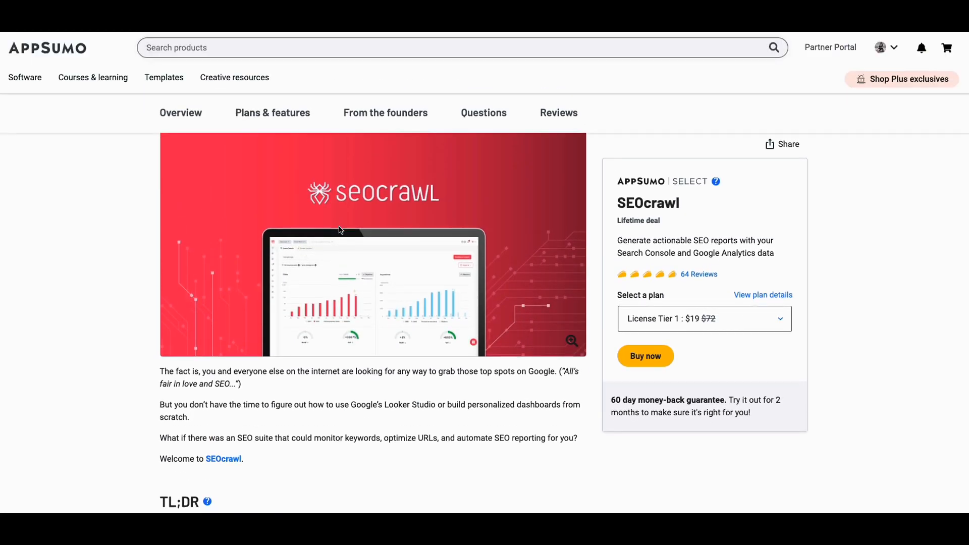
{"action": "scroll", "scroll_direction": "down", "scroll_amount": 3}
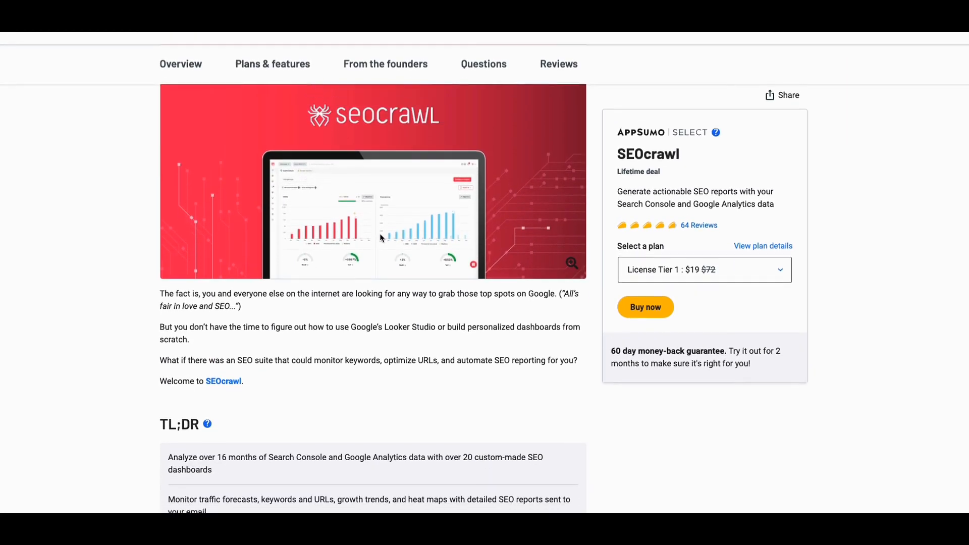
{"action": "scroll", "scroll_direction": "down", "scroll_amount": 3}
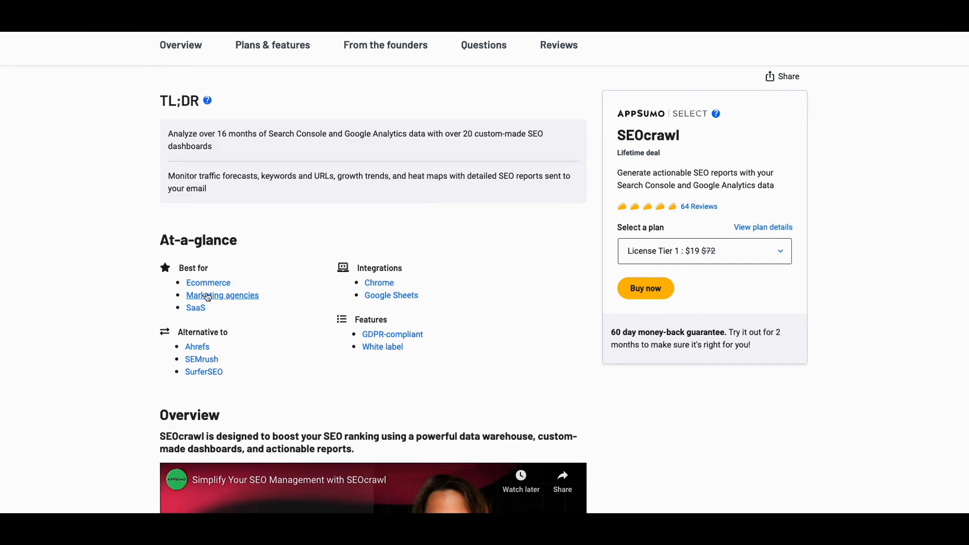
{"action": "mouse_move", "coordinate": [202, 296]}
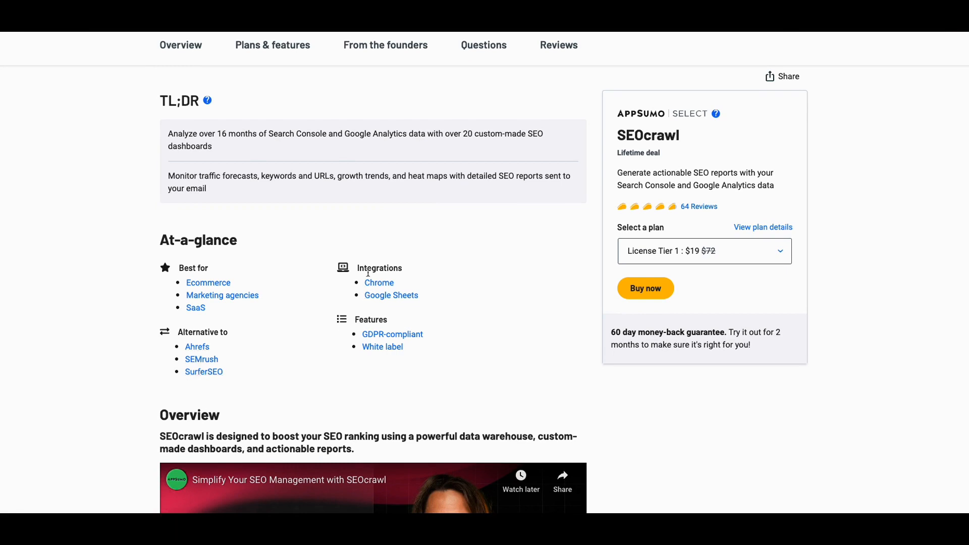
{"action": "mouse_move", "coordinate": [385, 353]}
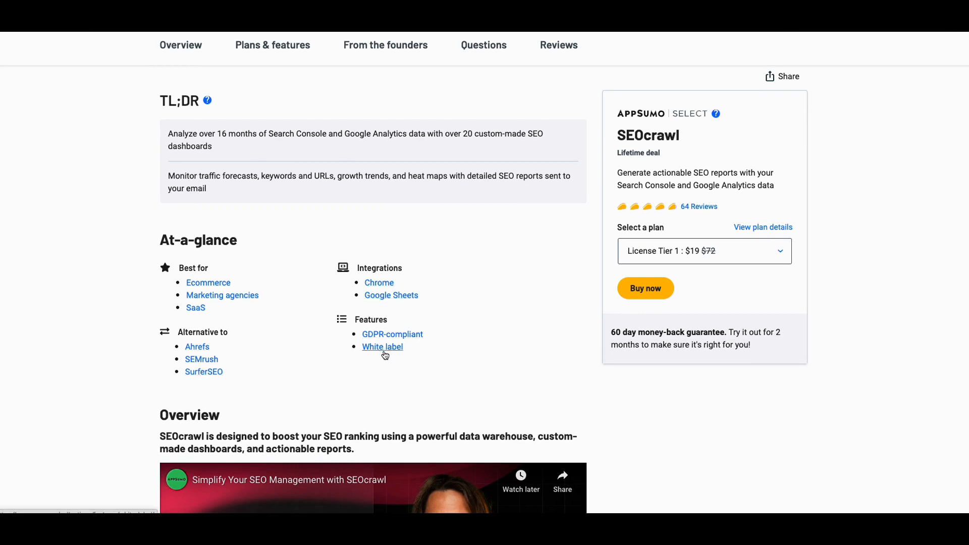
{"action": "scroll", "scroll_direction": "down", "scroll_amount": 3}
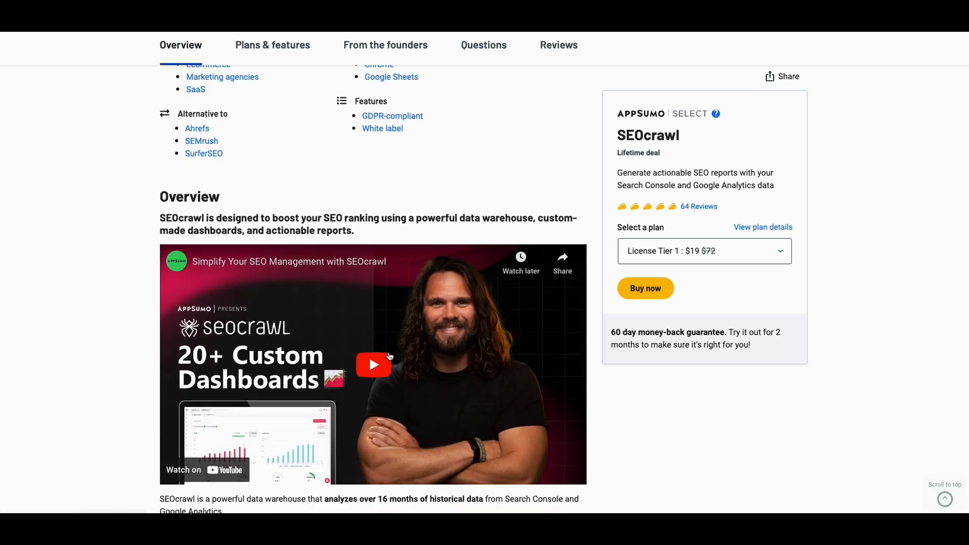
{"action": "scroll", "scroll_direction": "down", "scroll_amount": 3}
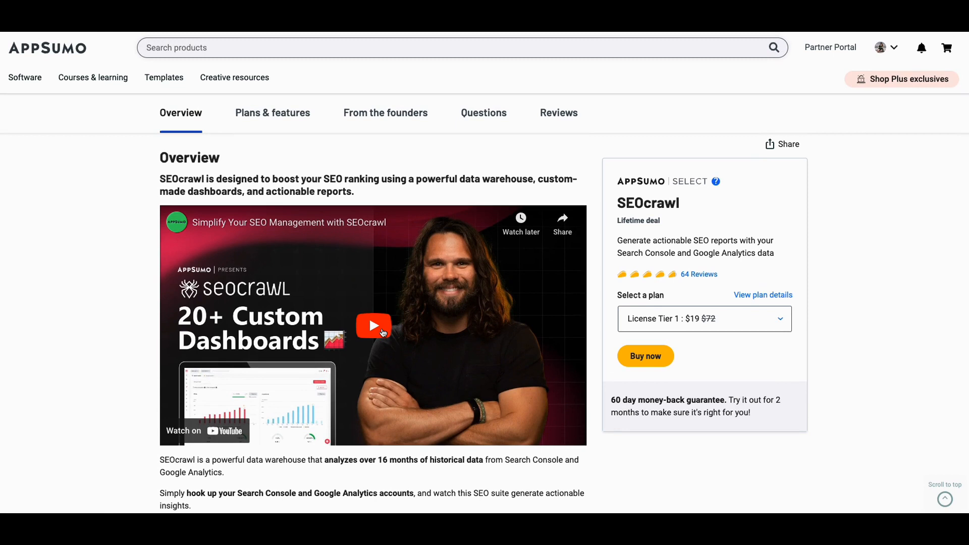
{"action": "scroll", "scroll_direction": "up", "scroll_amount": 3}
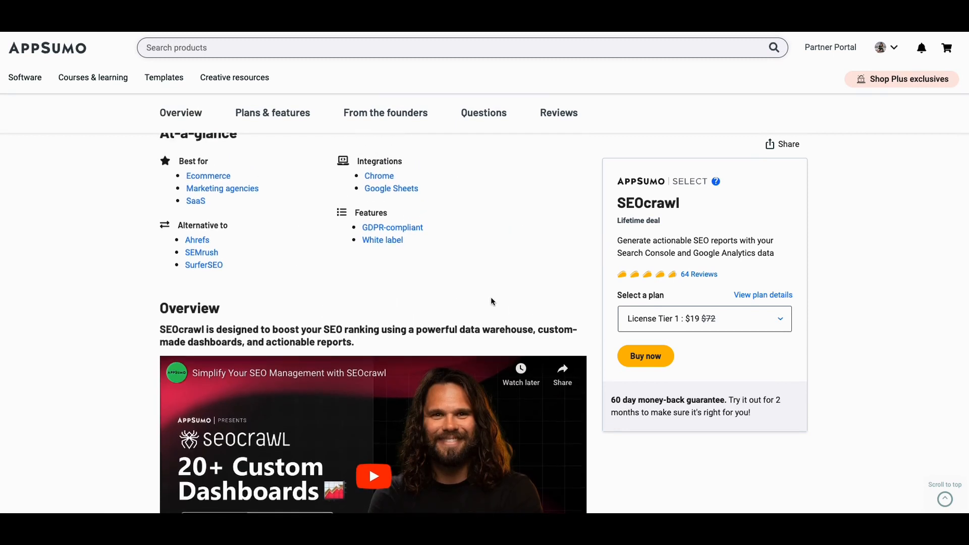
{"action": "mouse_move", "coordinate": [783, 328]}
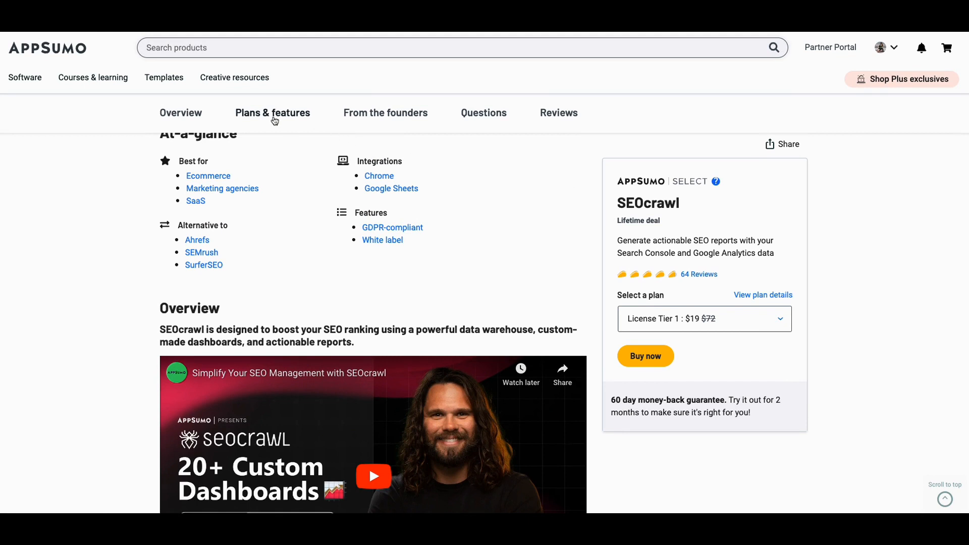
Step: Jump to Plans & features and review SEOcrawl's deal terms and included features
{"action": "left_click", "coordinate": [272, 113]}
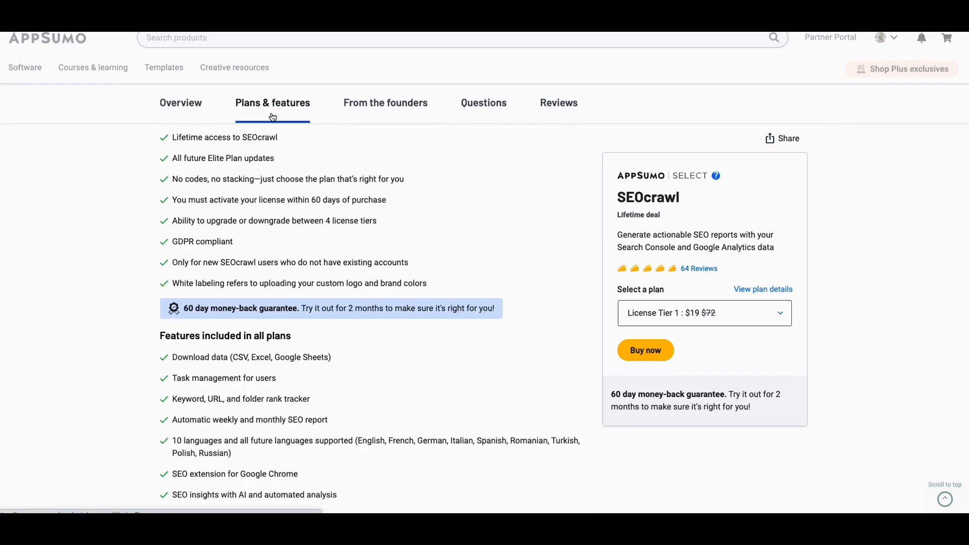
{"action": "scroll", "scroll_direction": "down", "scroll_amount": 3}
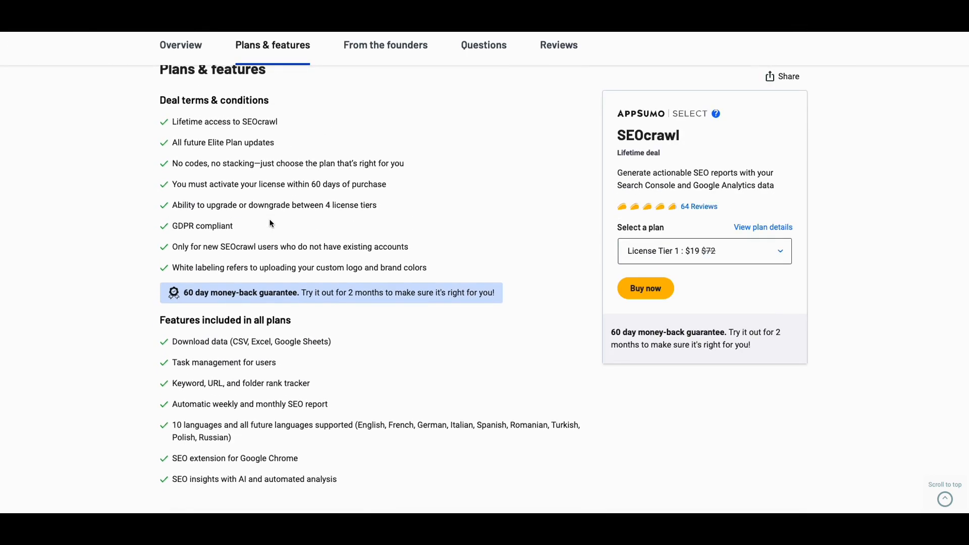
{"action": "mouse_move", "coordinate": [230, 262]}
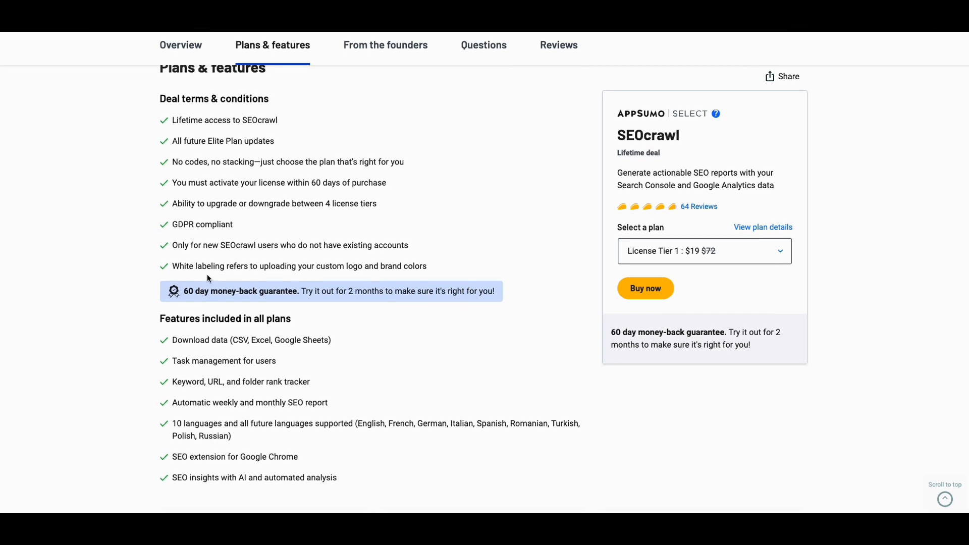
{"action": "mouse_move", "coordinate": [290, 292]}
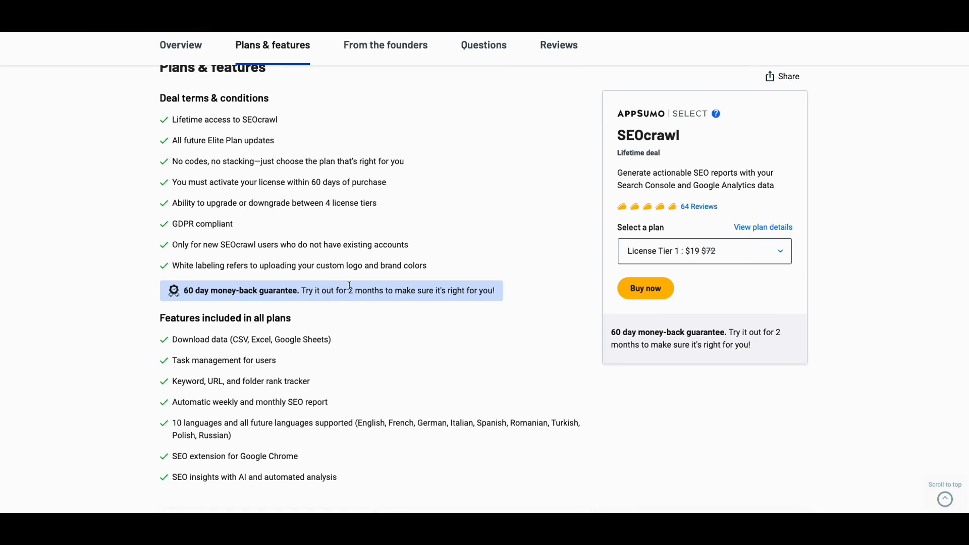
{"action": "mouse_move", "coordinate": [351, 289]}
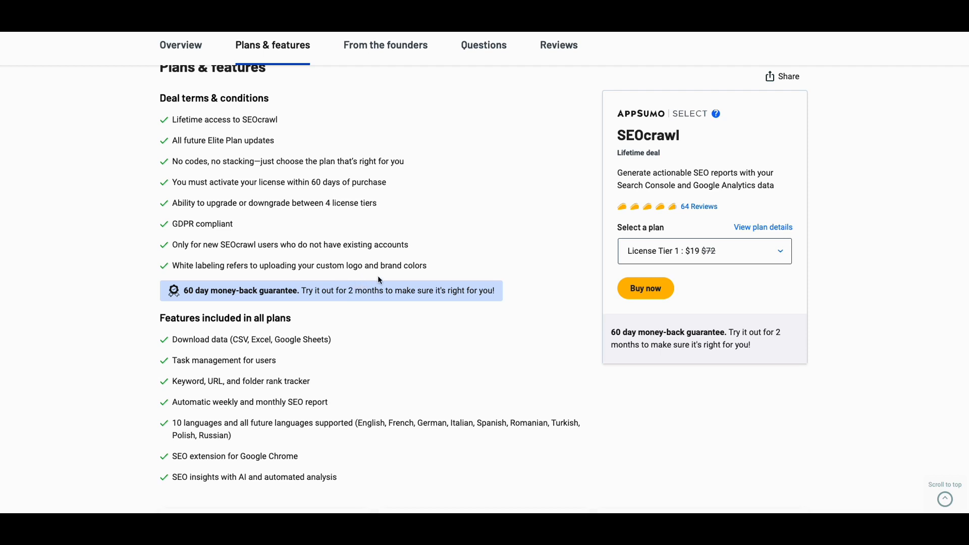
{"action": "mouse_move", "coordinate": [407, 275]}
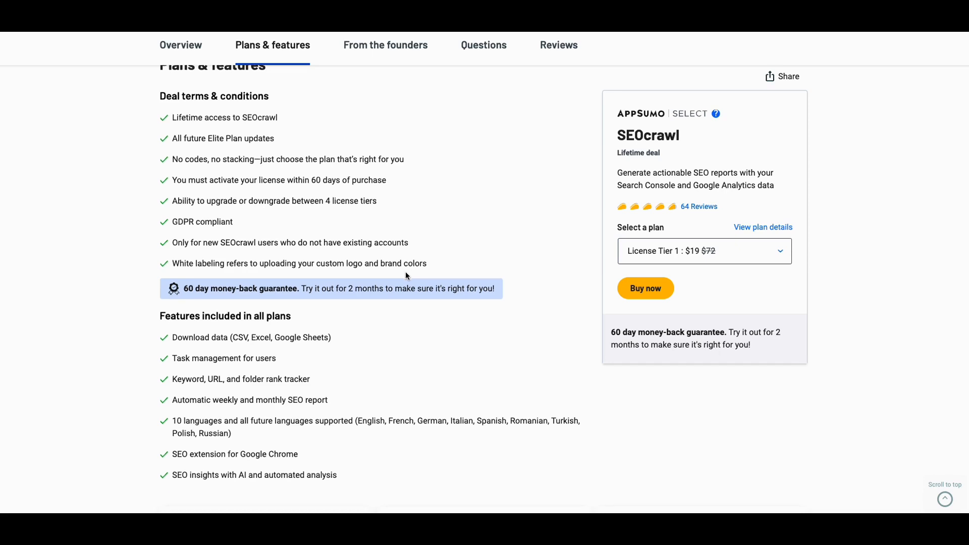
{"action": "scroll", "scroll_direction": "down", "scroll_amount": 3}
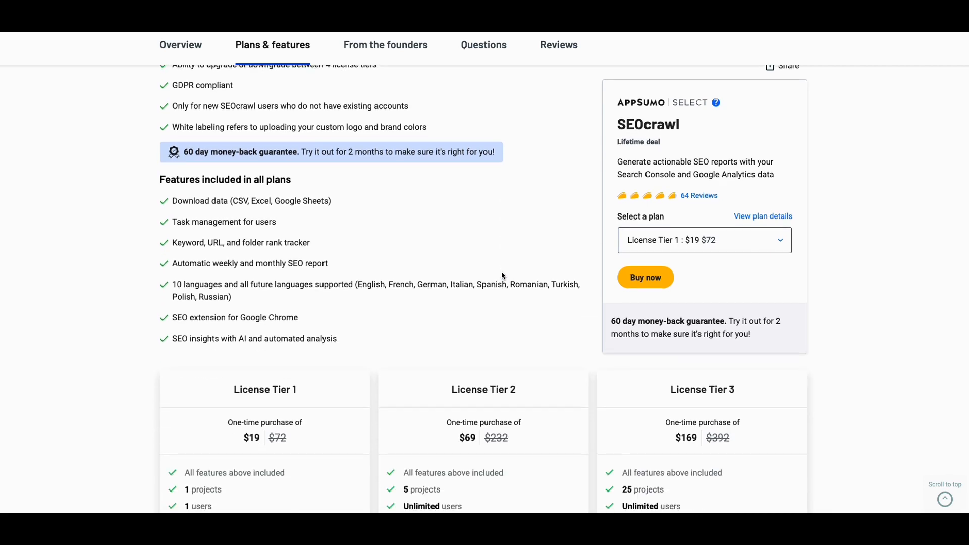
Step: Scroll to the License Tier 1–3 cards priced $19, $69 and $169
{"action": "scroll", "scroll_direction": "down", "scroll_amount": 3}
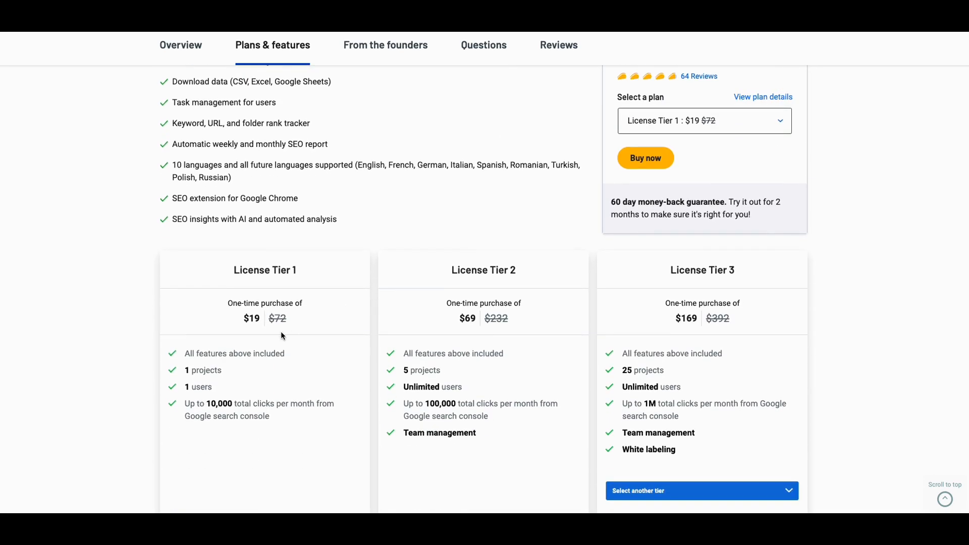
{"action": "mouse_move", "coordinate": [257, 356]}
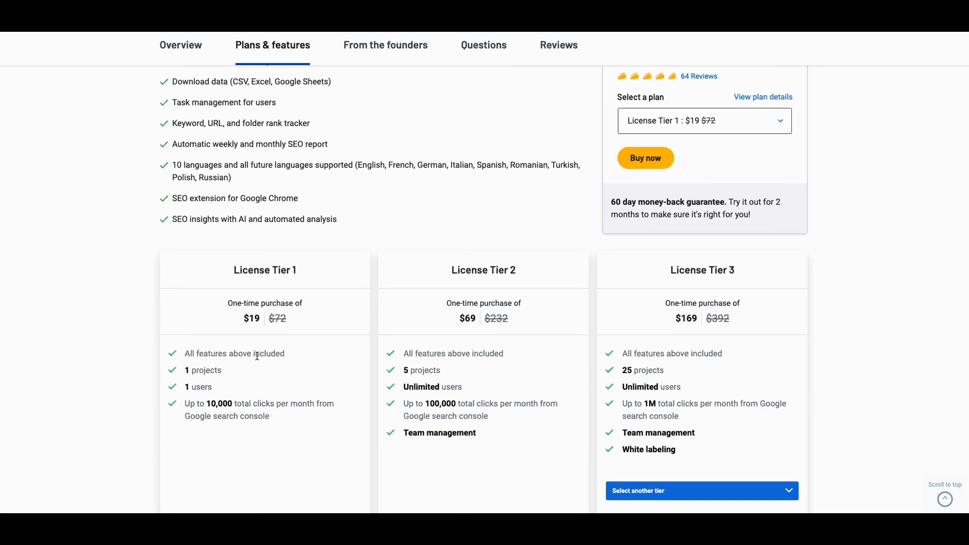
{"action": "scroll", "scroll_direction": "down", "scroll_amount": 3}
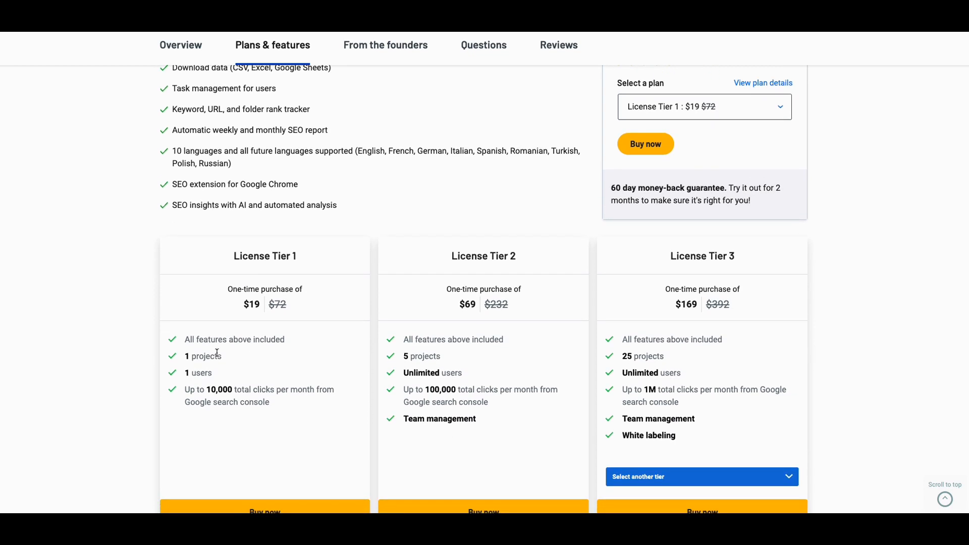
{"action": "mouse_move", "coordinate": [190, 385]}
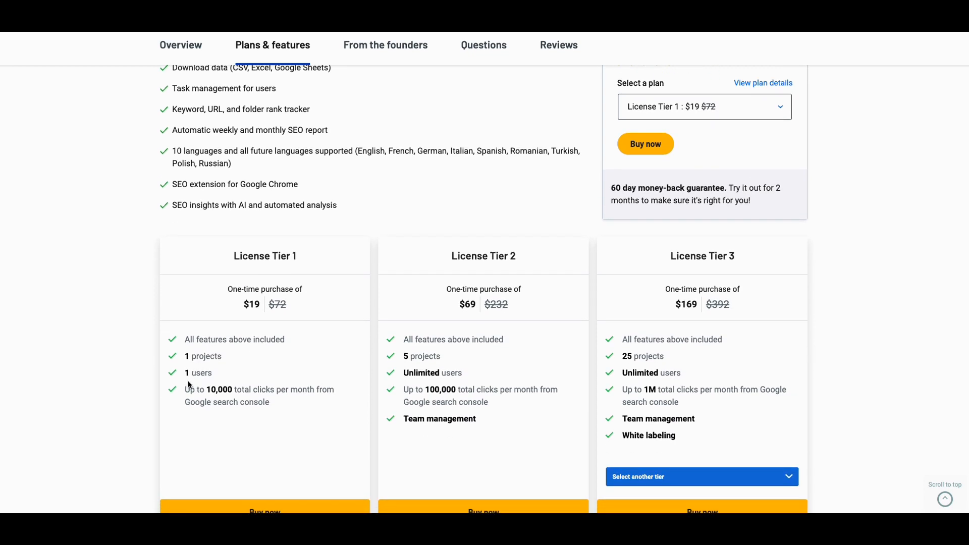
{"action": "mouse_move", "coordinate": [258, 389]}
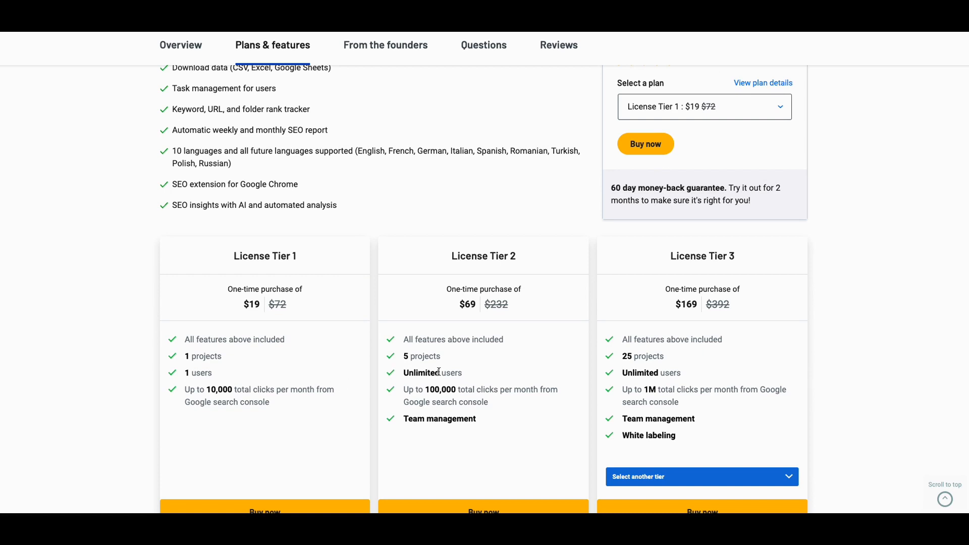
{"action": "mouse_move", "coordinate": [694, 354]}
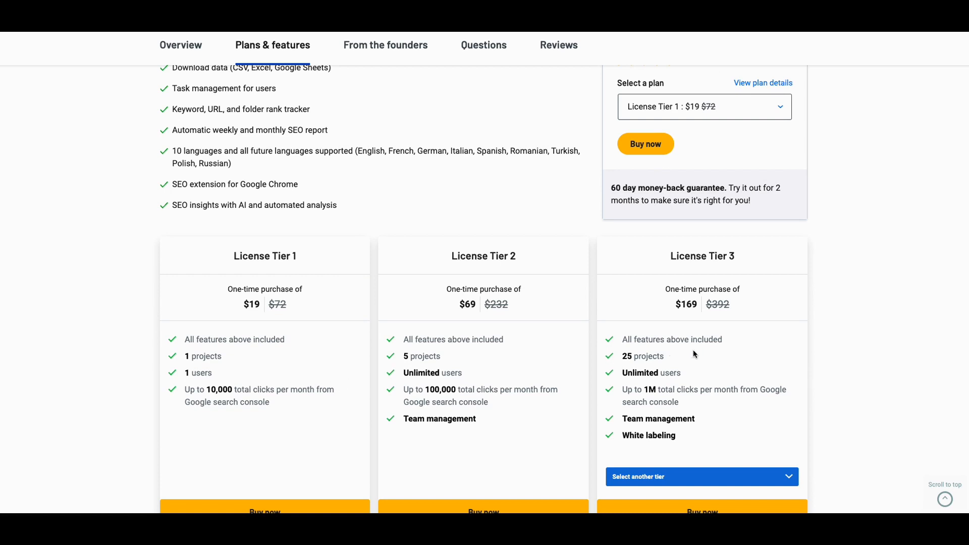
{"action": "mouse_move", "coordinate": [176, 327]}
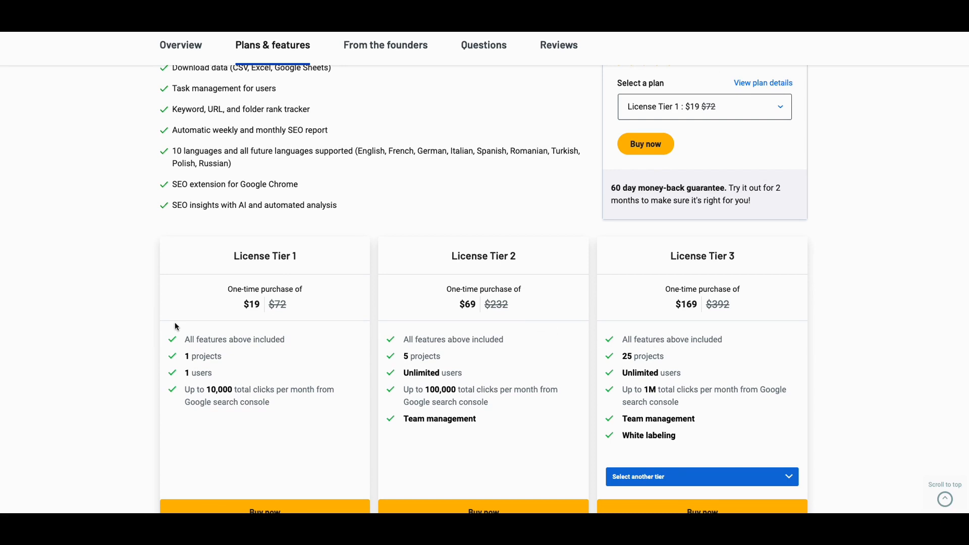
{"action": "mouse_move", "coordinate": [520, 311]}
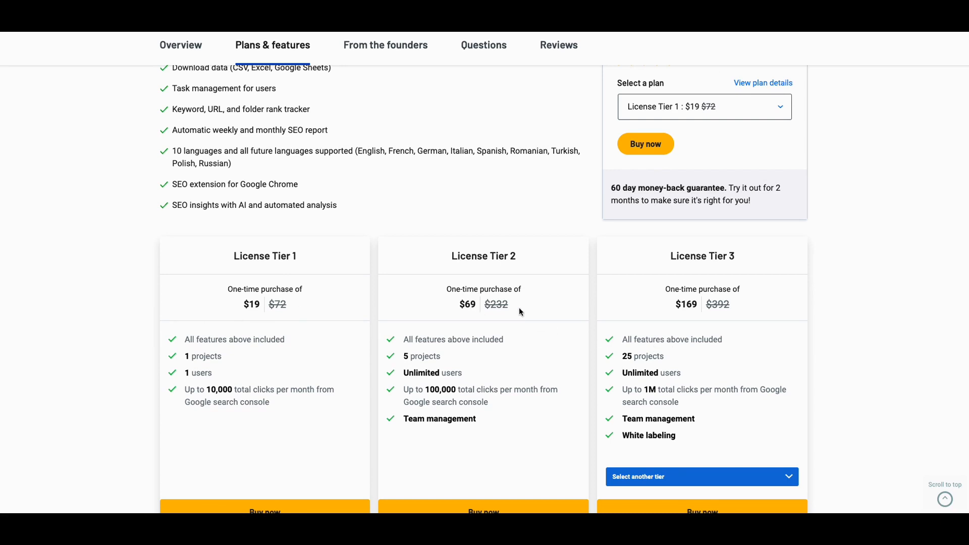
{"action": "mouse_move", "coordinate": [492, 314]}
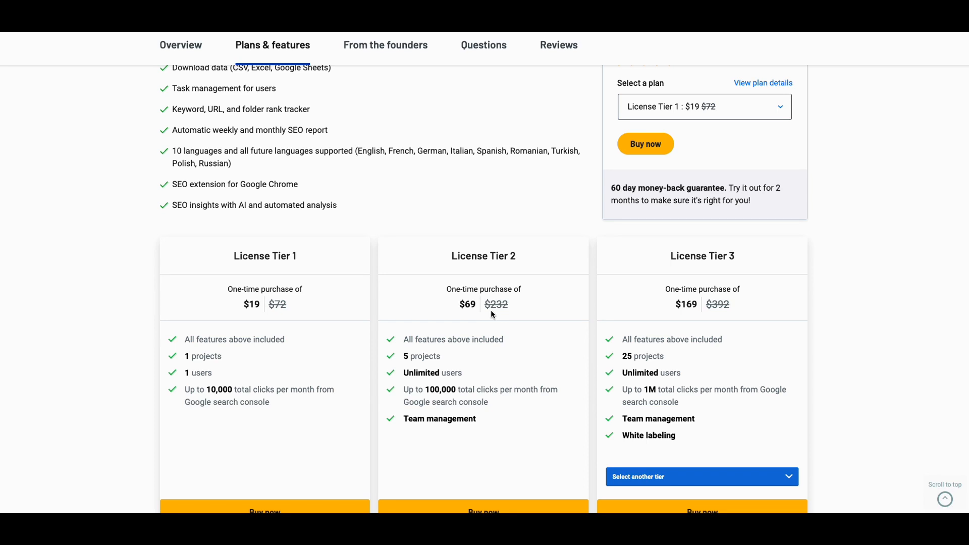
{"action": "mouse_move", "coordinate": [544, 313]}
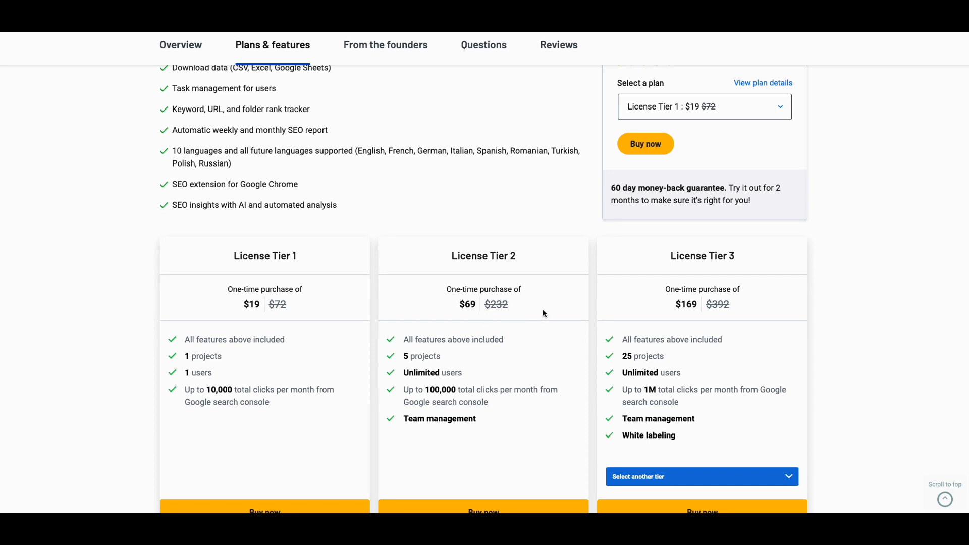
{"action": "mouse_move", "coordinate": [724, 325]}
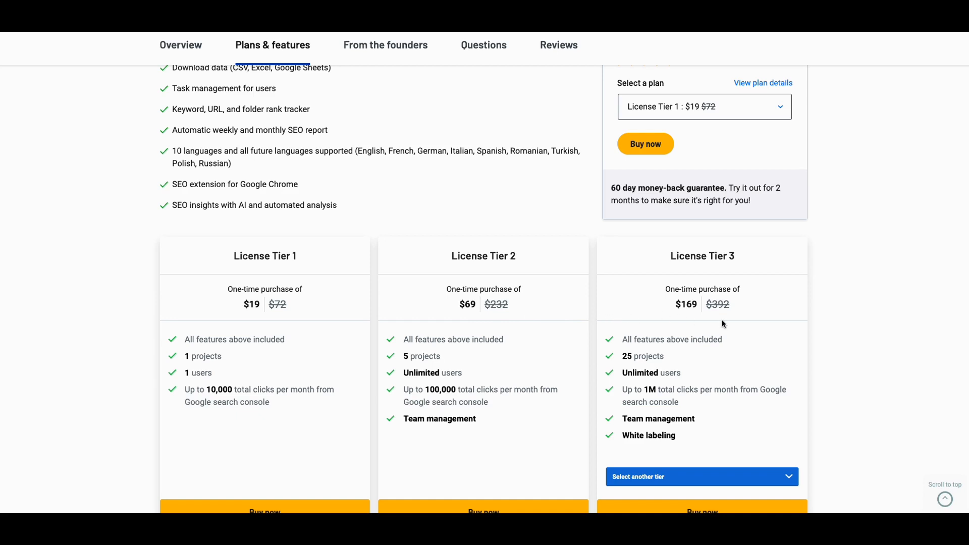
{"action": "mouse_move", "coordinate": [738, 431]}
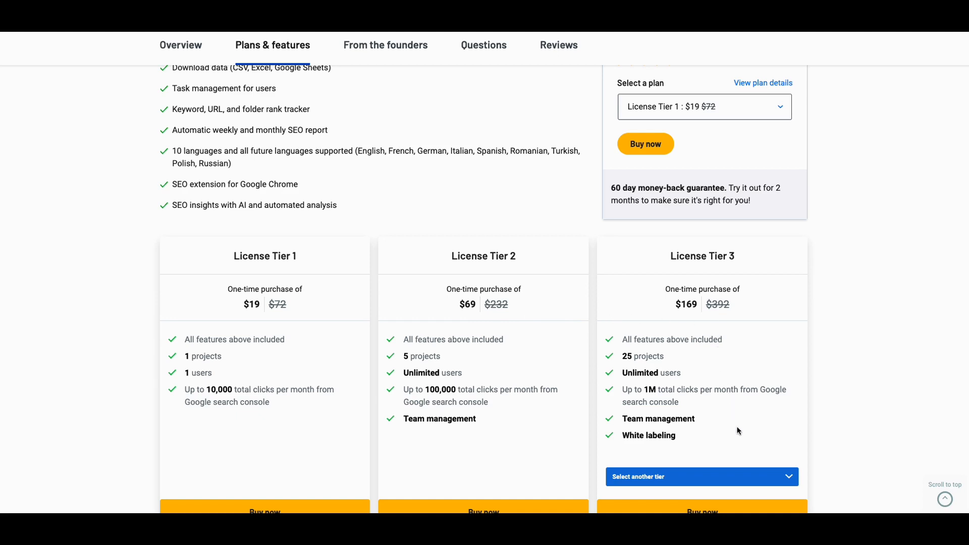
{"action": "mouse_move", "coordinate": [315, 365]}
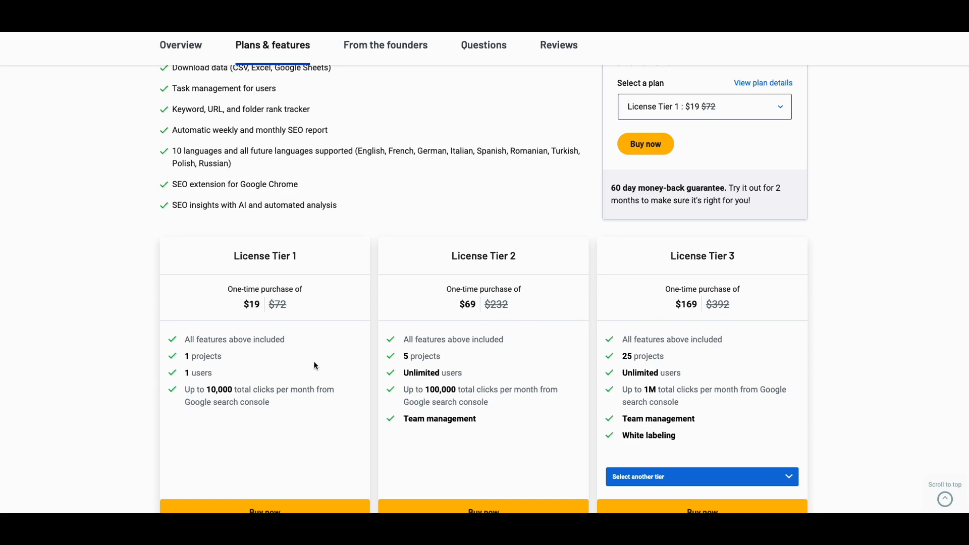
{"action": "mouse_move", "coordinate": [711, 353]}
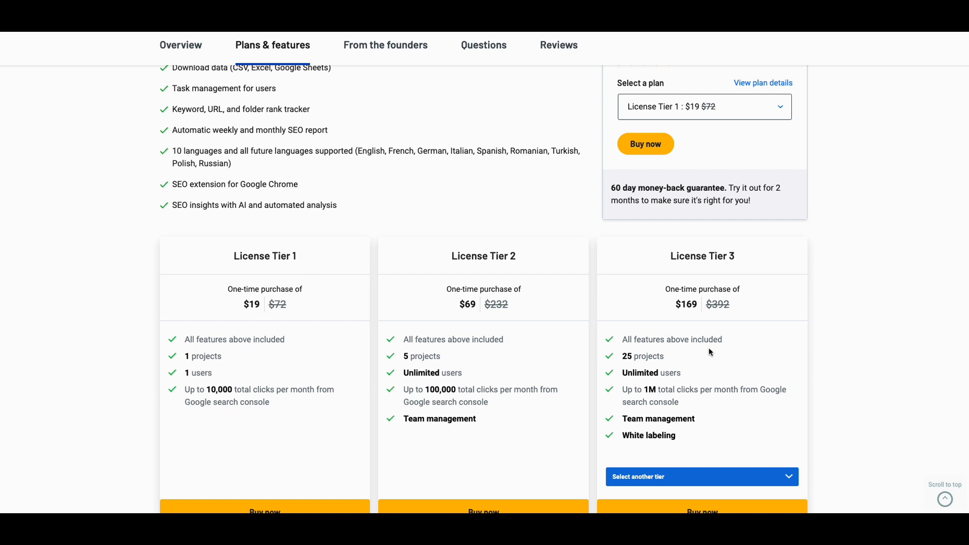
{"action": "mouse_move", "coordinate": [297, 366]}
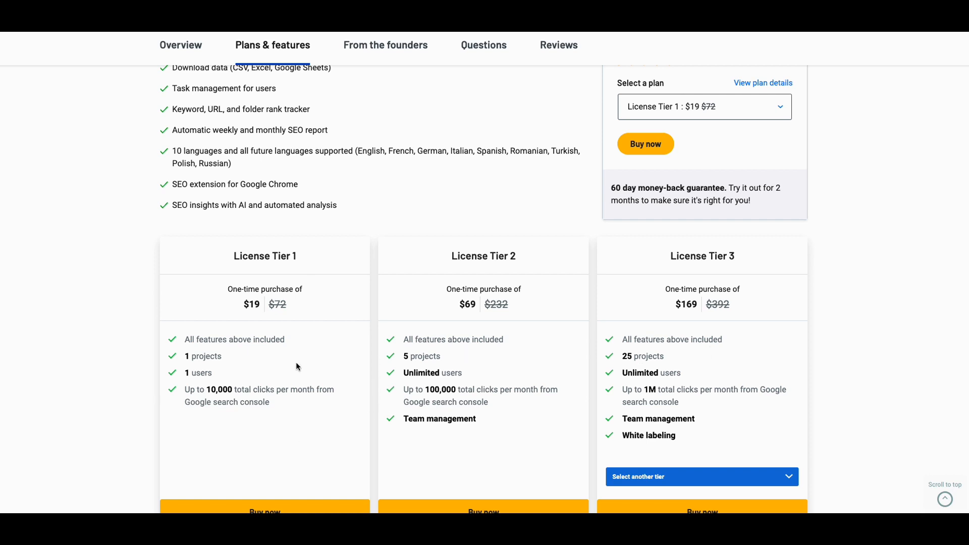
{"action": "mouse_move", "coordinate": [435, 369]}
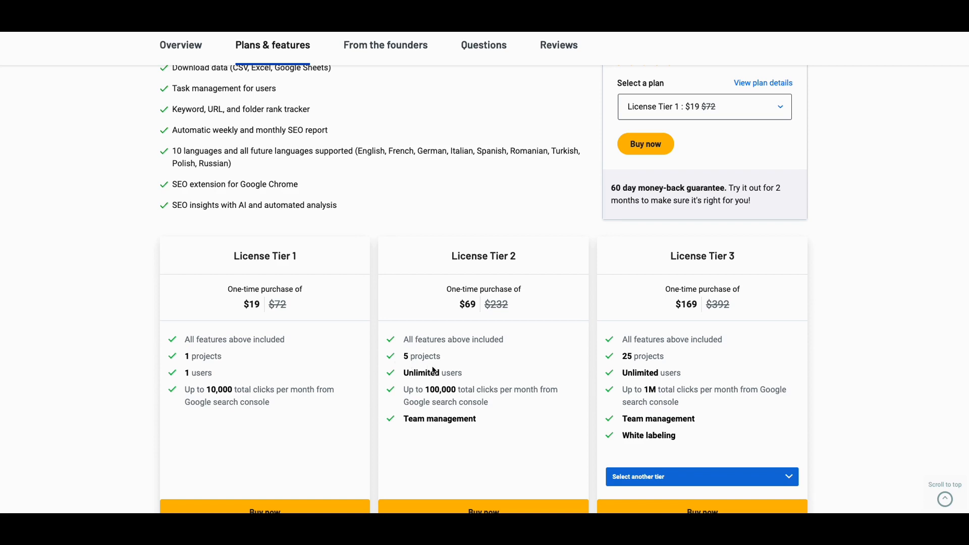
{"action": "mouse_move", "coordinate": [640, 364]}
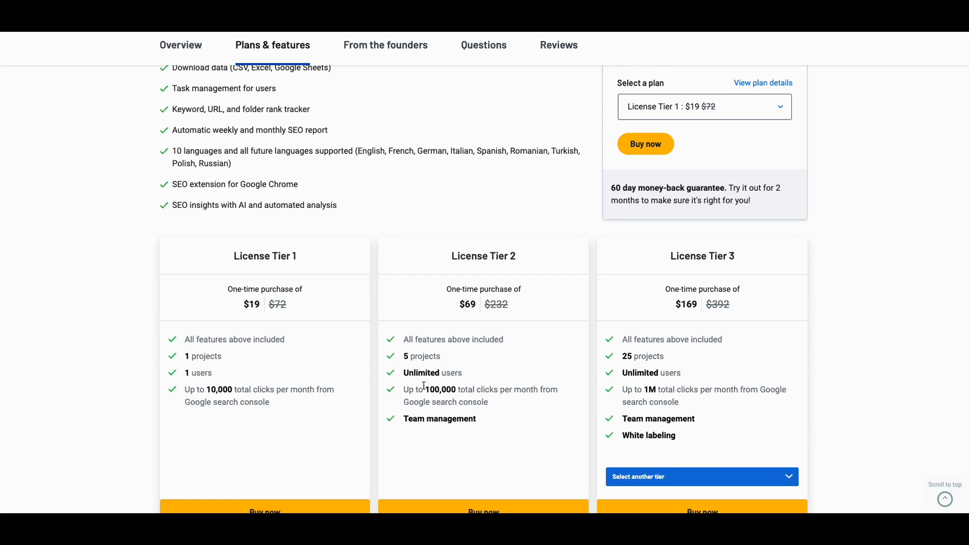
{"action": "mouse_move", "coordinate": [494, 389]}
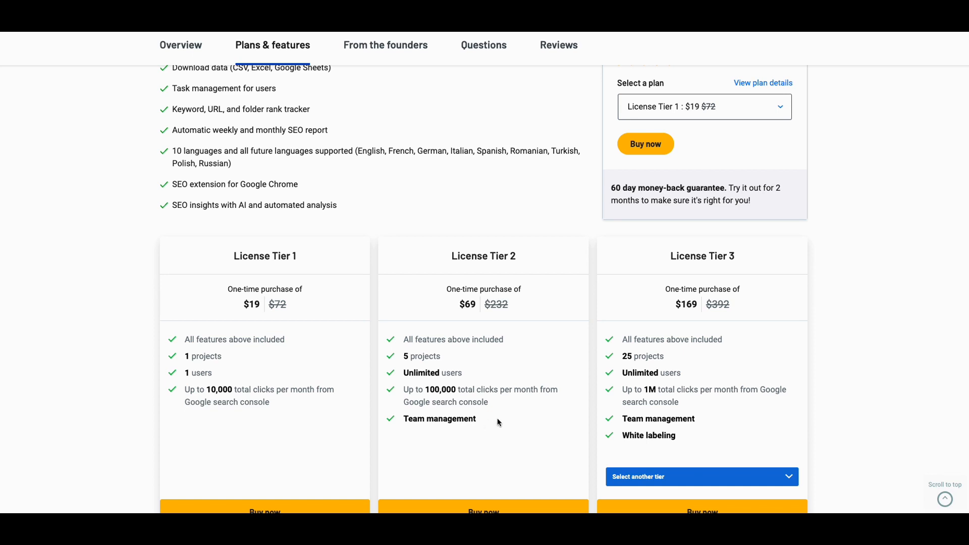
{"action": "scroll", "scroll_direction": "down", "scroll_amount": 3}
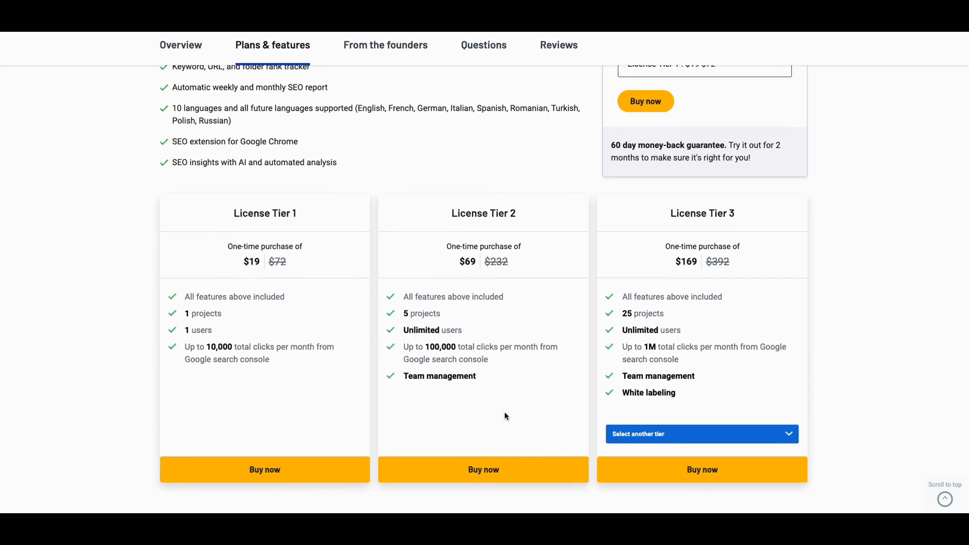
{"action": "mouse_move", "coordinate": [567, 394]}
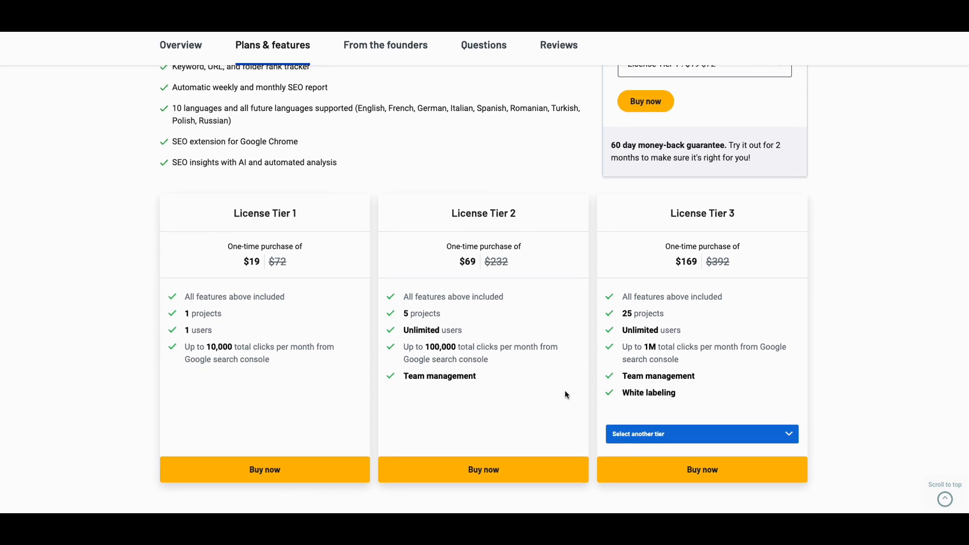
{"action": "mouse_move", "coordinate": [684, 473]}
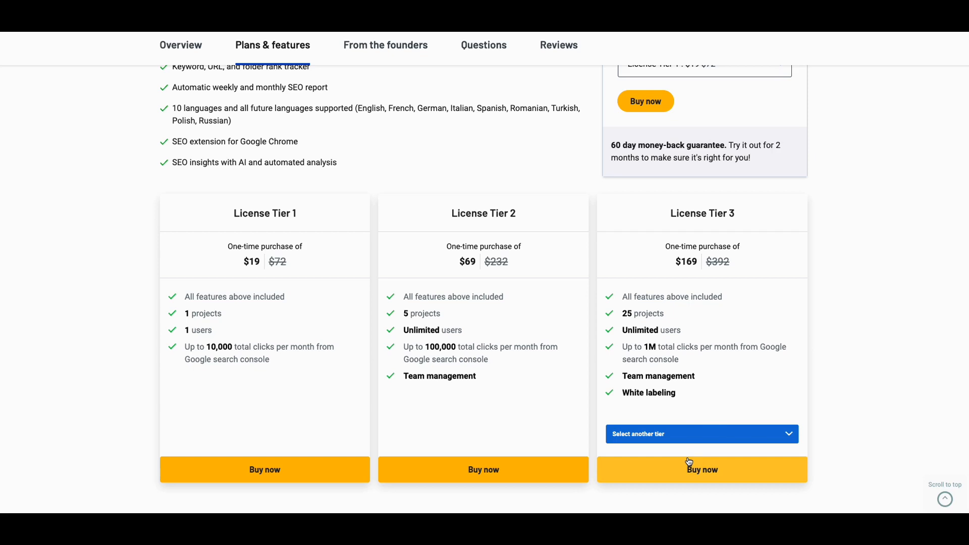
{"action": "scroll", "scroll_direction": "down", "scroll_amount": 3}
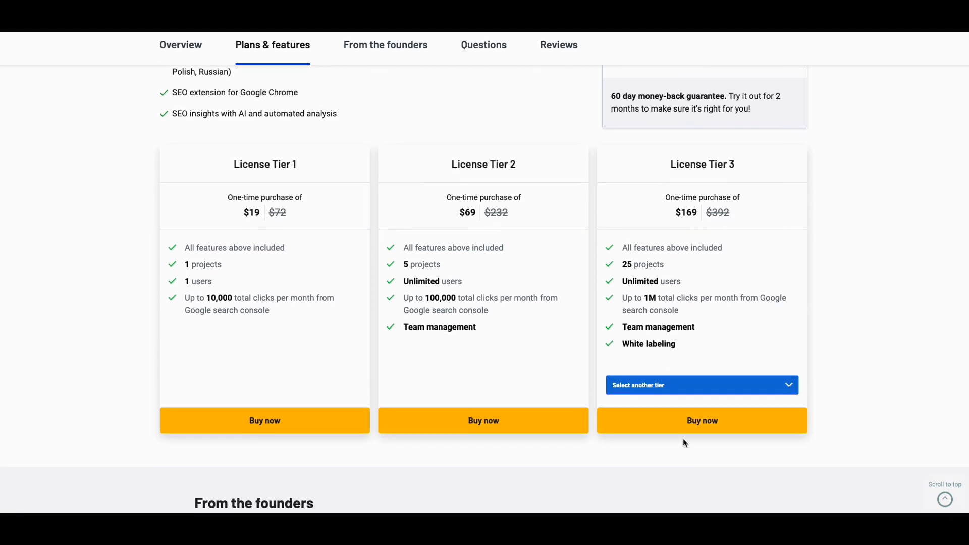
Step: Read the founder's post to its sign-off, then switch to the Reviews tab
{"action": "scroll", "scroll_direction": "down", "scroll_amount": 3}
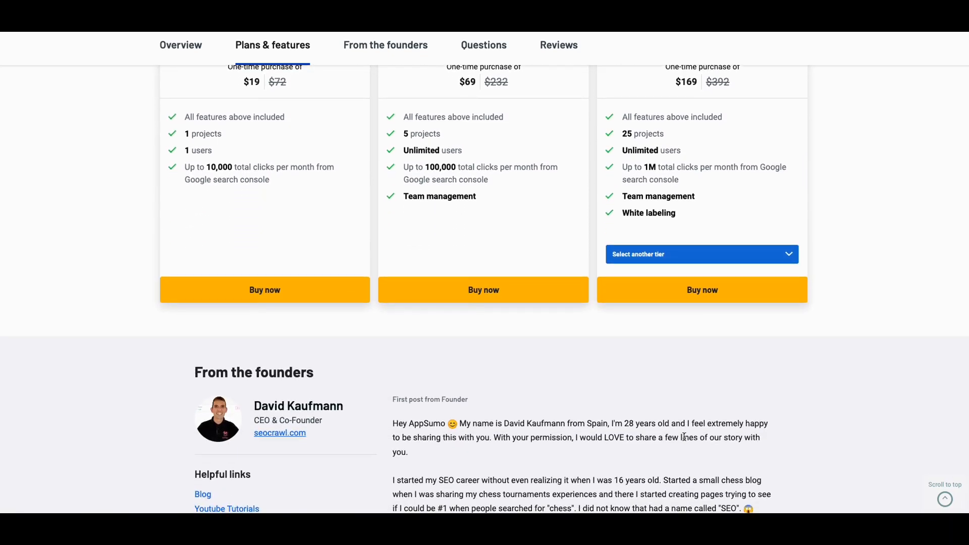
{"action": "scroll", "scroll_direction": "down", "scroll_amount": 3}
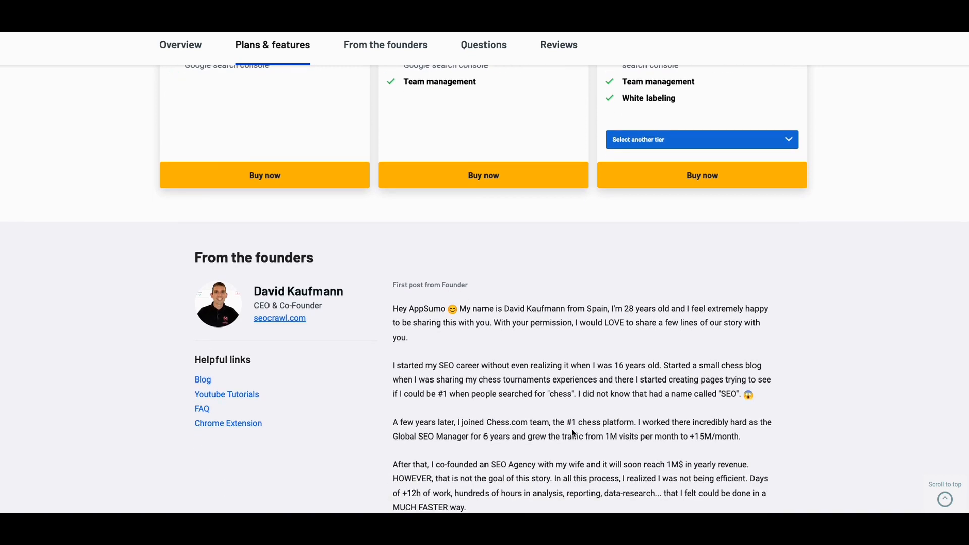
{"action": "scroll", "scroll_direction": "down", "scroll_amount": 3}
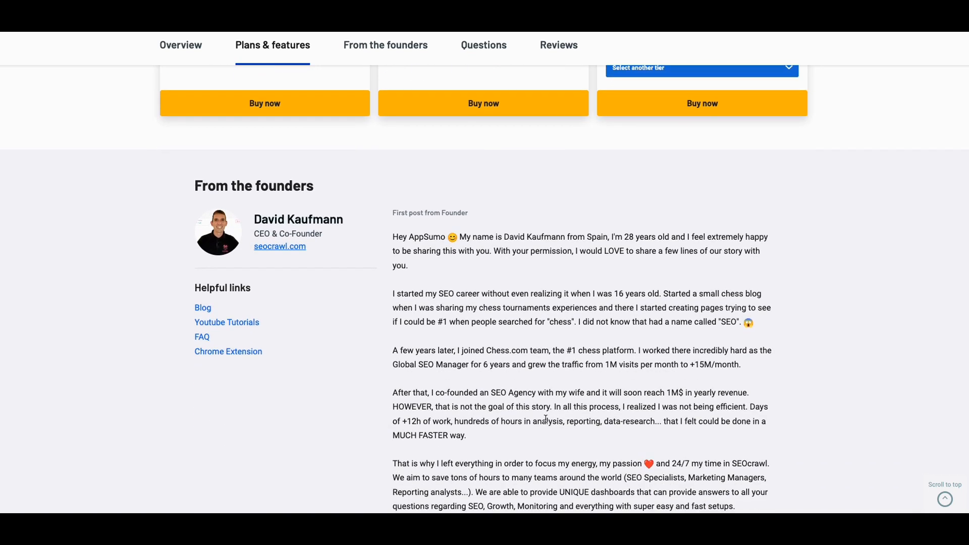
{"action": "scroll", "scroll_direction": "down", "scroll_amount": 3}
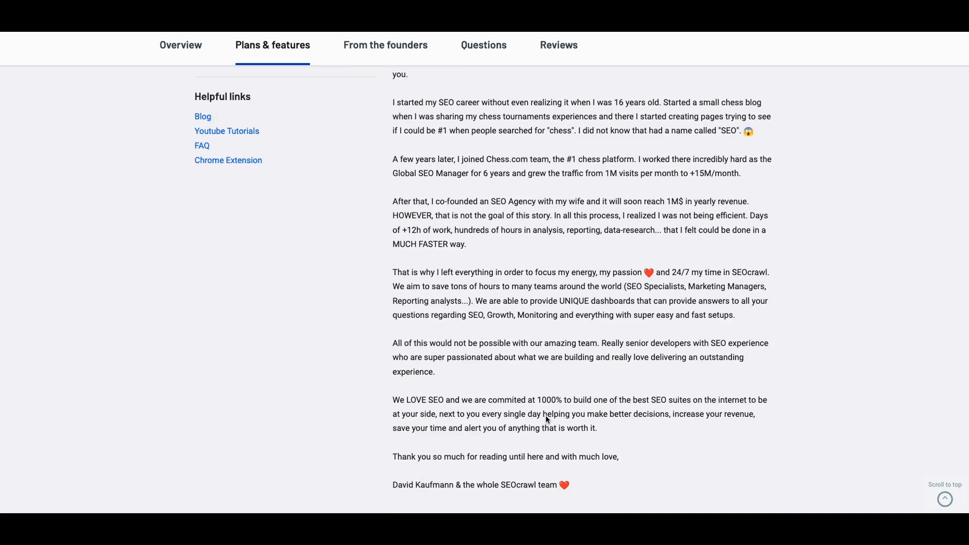
{"action": "left_click", "coordinate": [483, 45]}
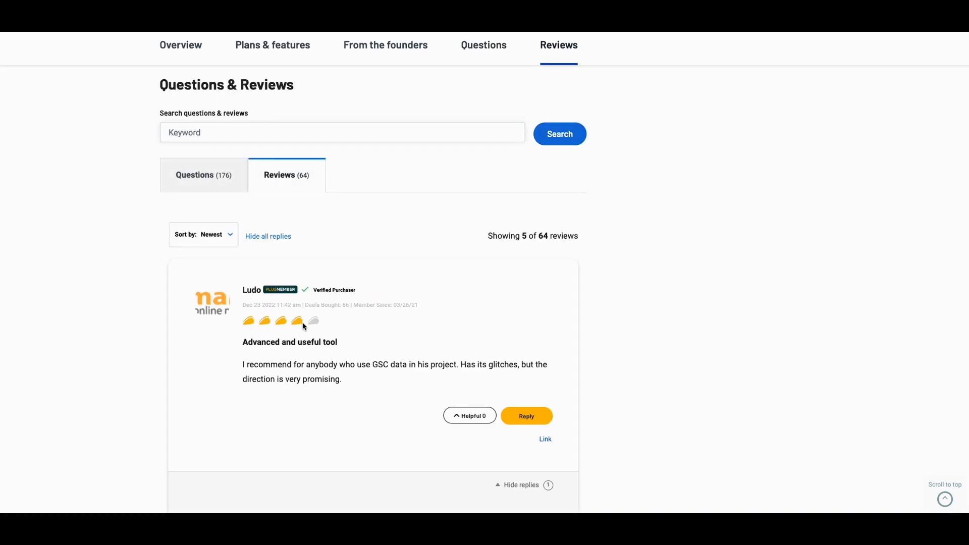
{"action": "mouse_move", "coordinate": [316, 329]}
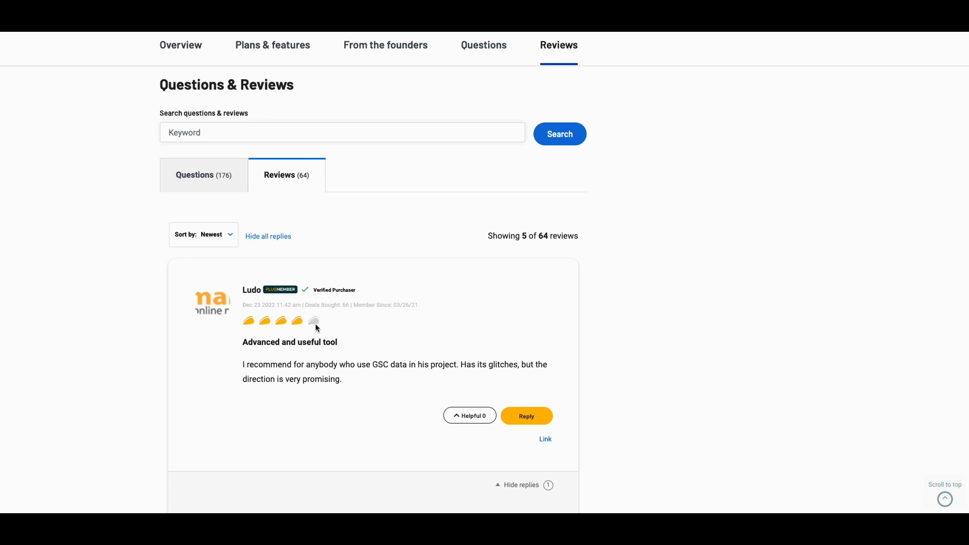
{"action": "mouse_move", "coordinate": [247, 324]}
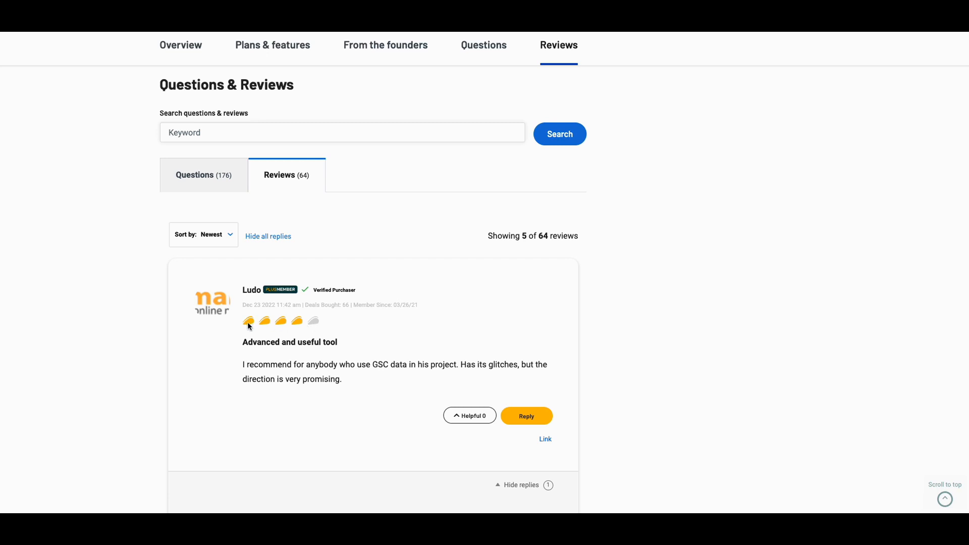
{"action": "mouse_move", "coordinate": [281, 327]}
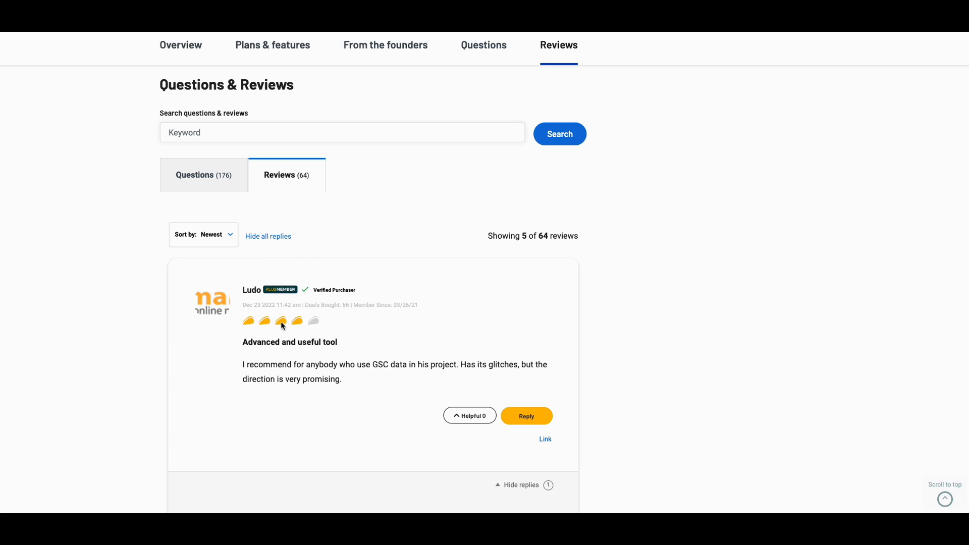
{"action": "mouse_move", "coordinate": [260, 323]}
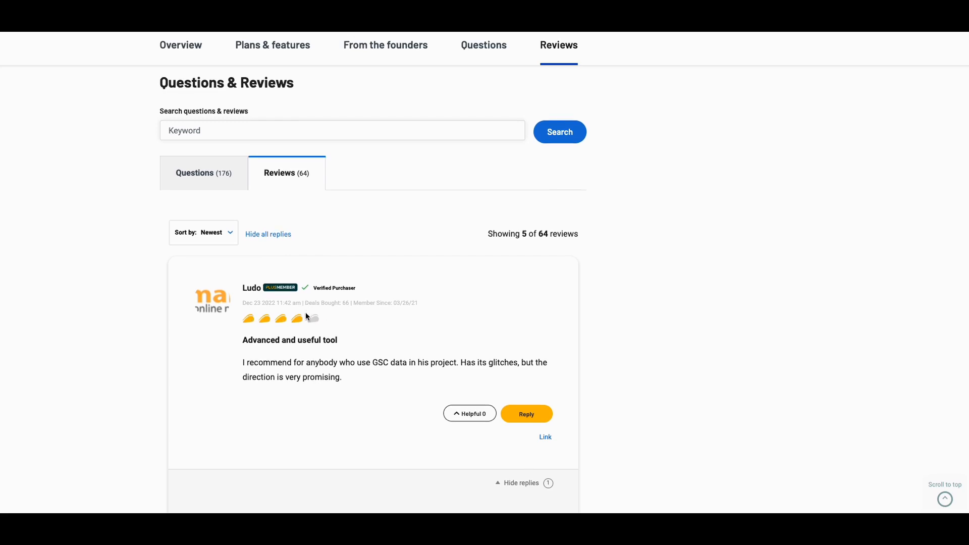
Step: Scroll through Ludo's four-star review with founder reply and ktulu's five-star review
{"action": "scroll", "scroll_direction": "down", "scroll_amount": 3}
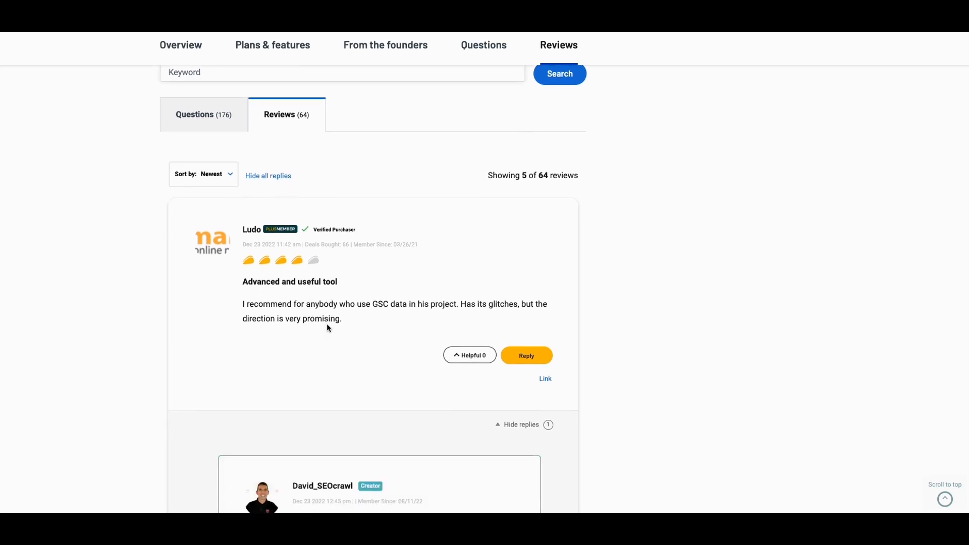
{"action": "scroll", "scroll_direction": "down", "scroll_amount": 3}
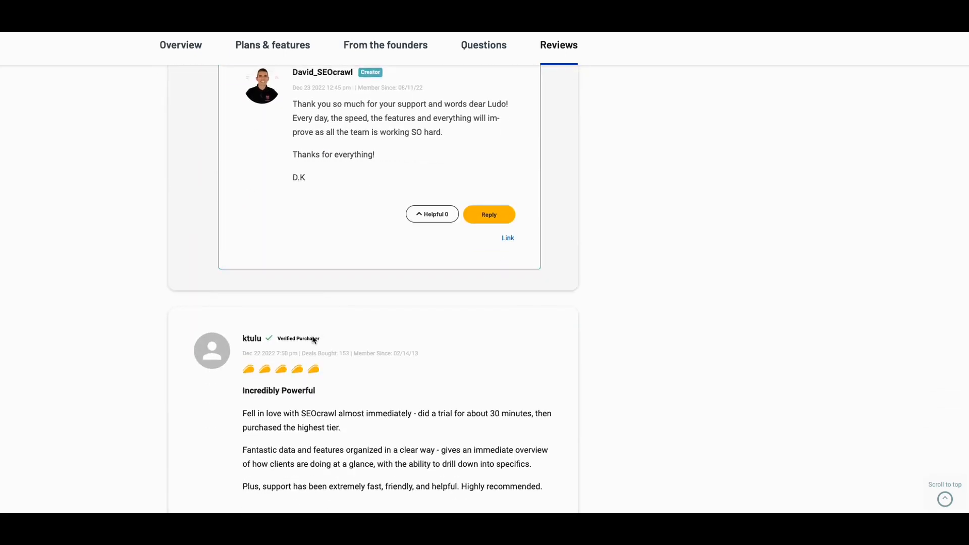
{"action": "scroll", "scroll_direction": "down", "scroll_amount": 3}
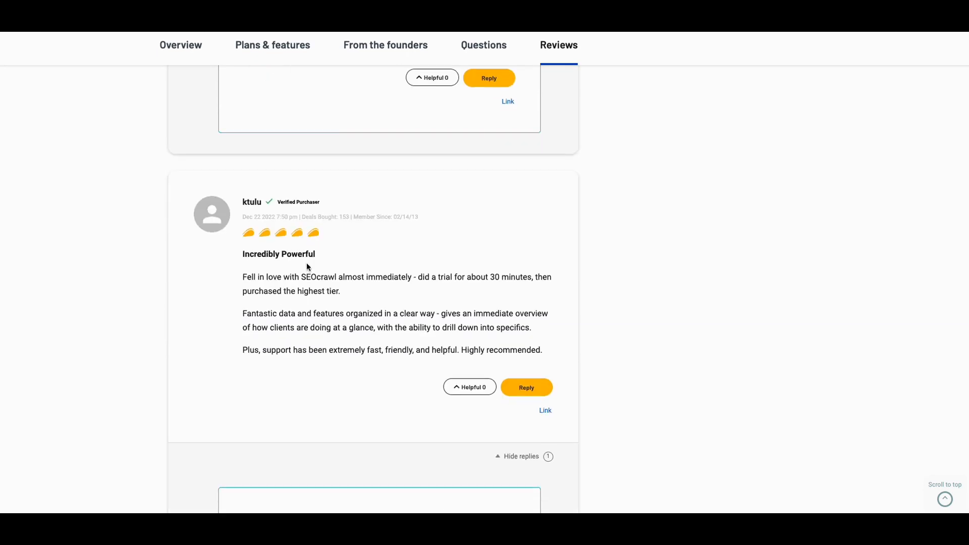
{"action": "scroll", "scroll_direction": "down", "scroll_amount": 3}
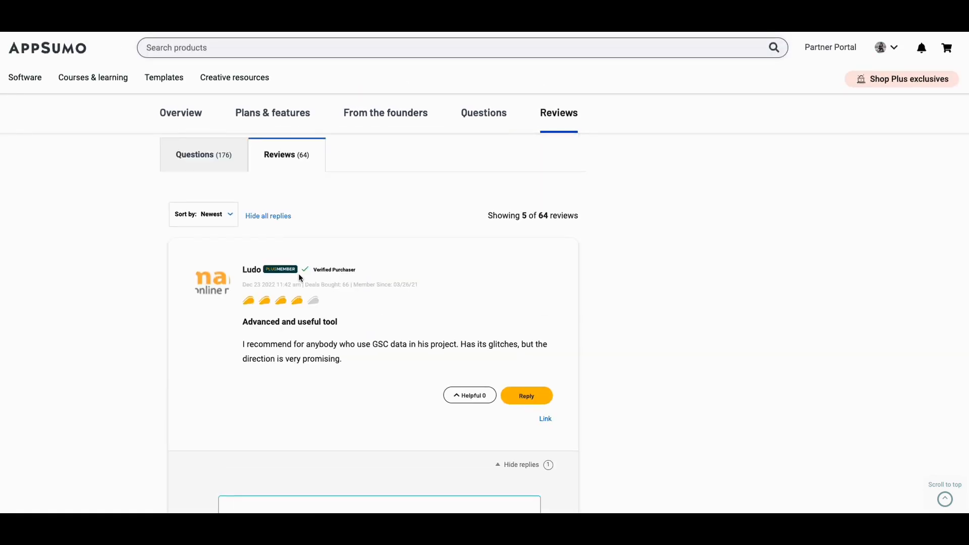
{"action": "scroll", "scroll_direction": "down", "scroll_amount": 3}
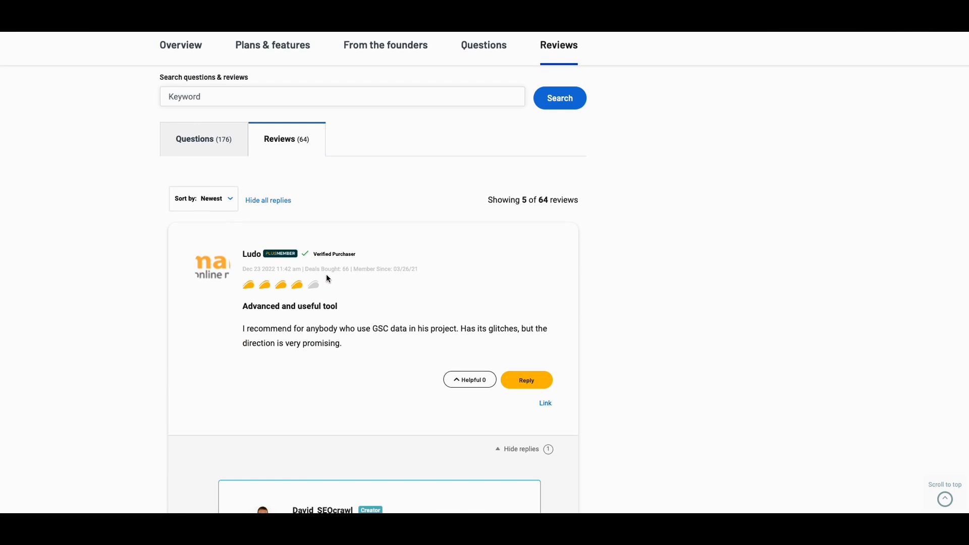
{"action": "mouse_move", "coordinate": [353, 282]}
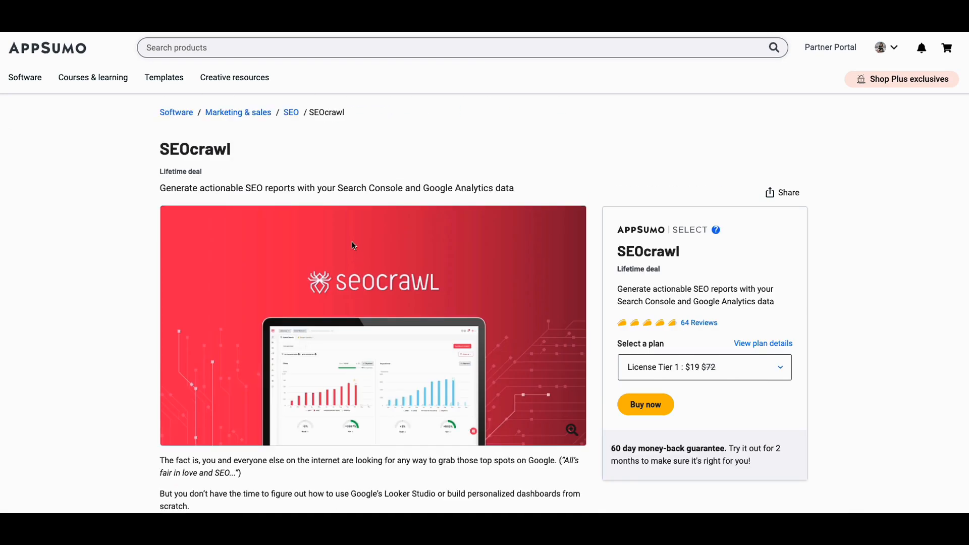
{"action": "mouse_move", "coordinate": [348, 197]}
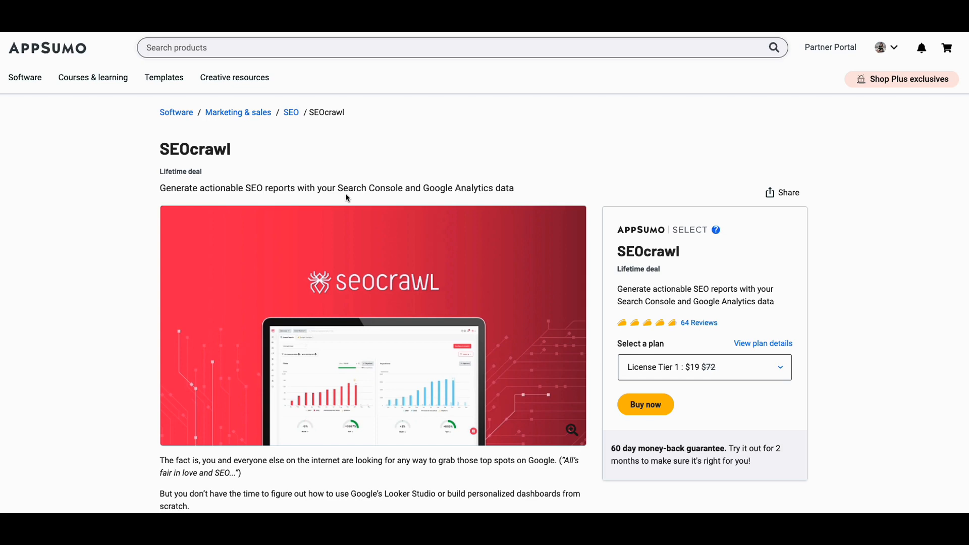
{"action": "mouse_move", "coordinate": [344, 199]}
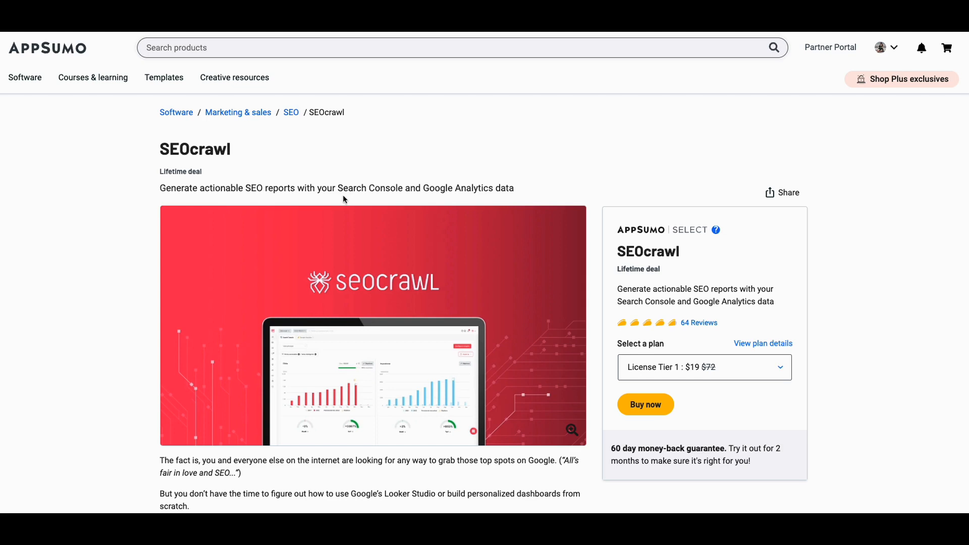
{"action": "mouse_move", "coordinate": [361, 196]}
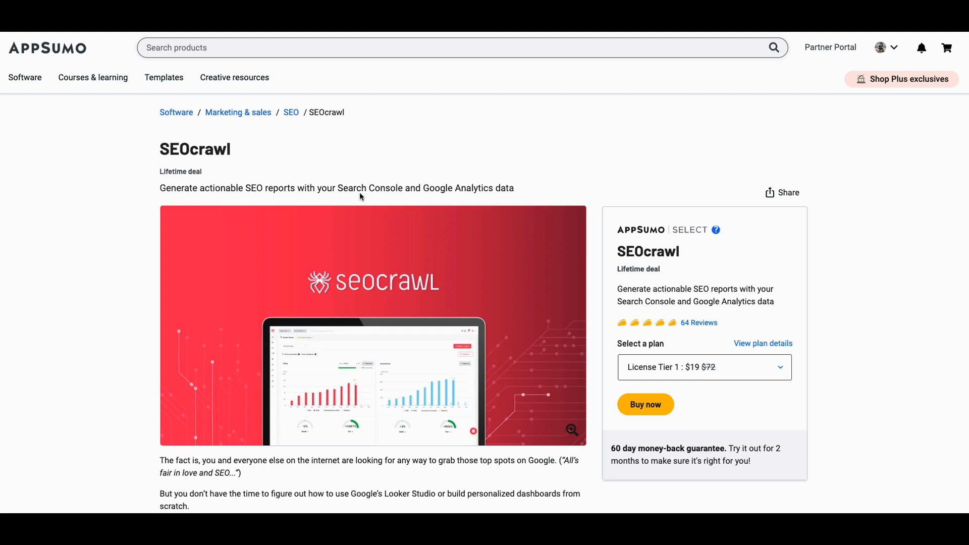
{"action": "mouse_move", "coordinate": [374, 183]}
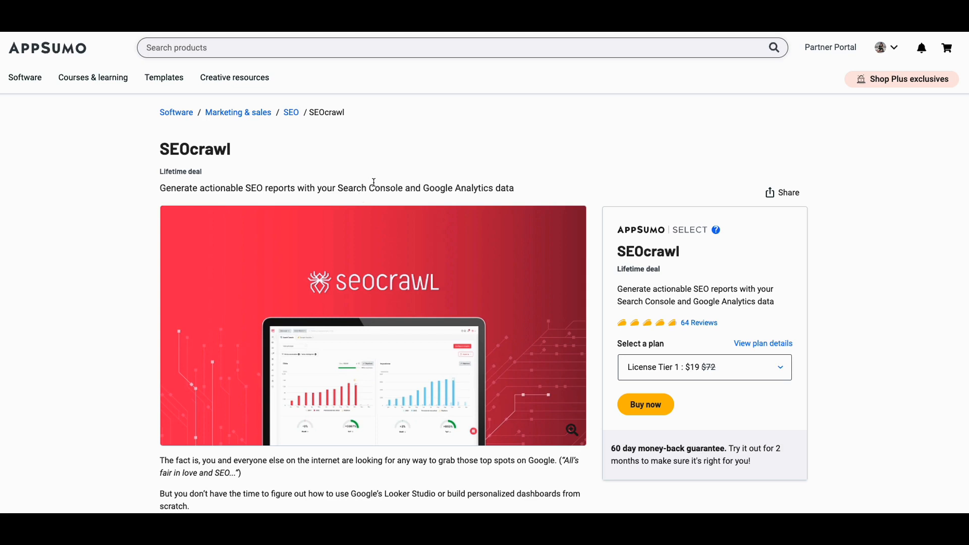
{"action": "mouse_move", "coordinate": [377, 183]}
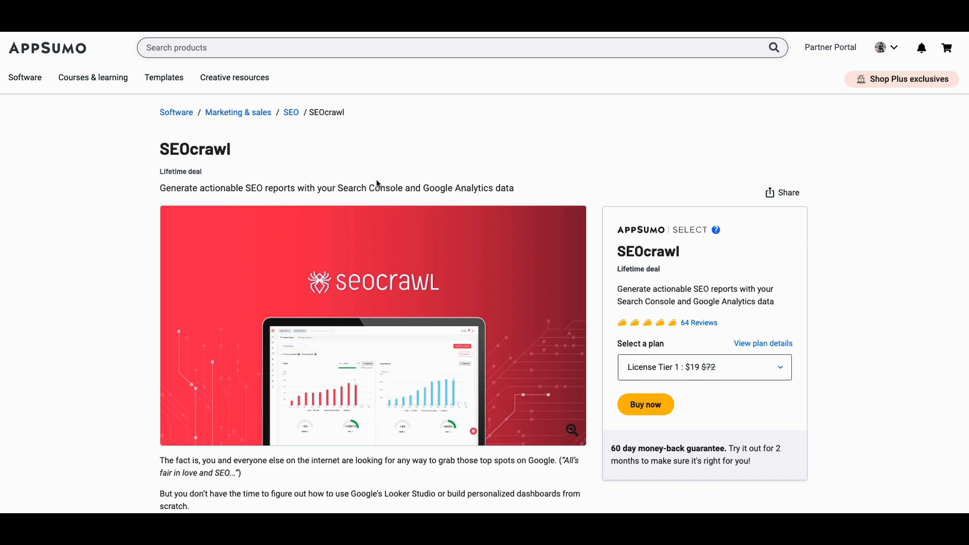
{"action": "mouse_move", "coordinate": [382, 169]}
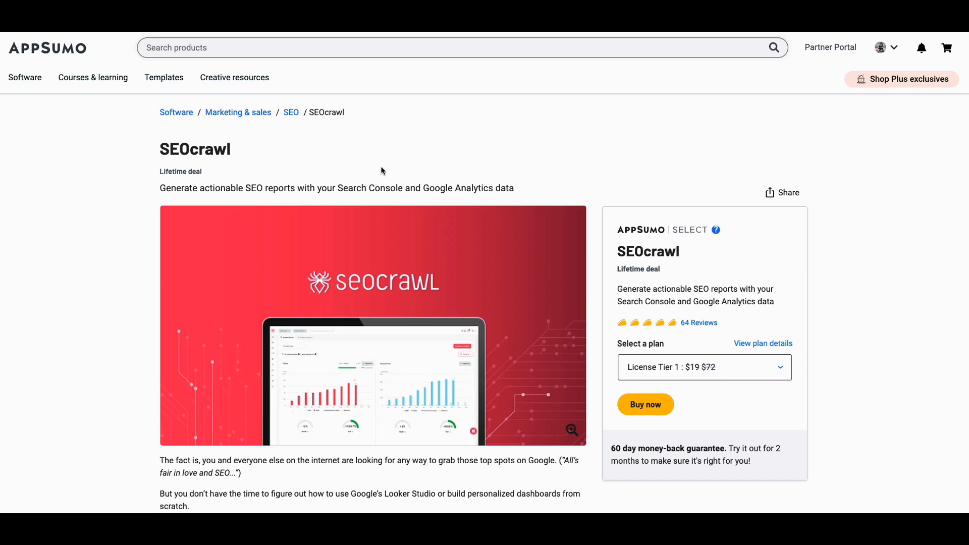
{"action": "mouse_move", "coordinate": [410, 164]}
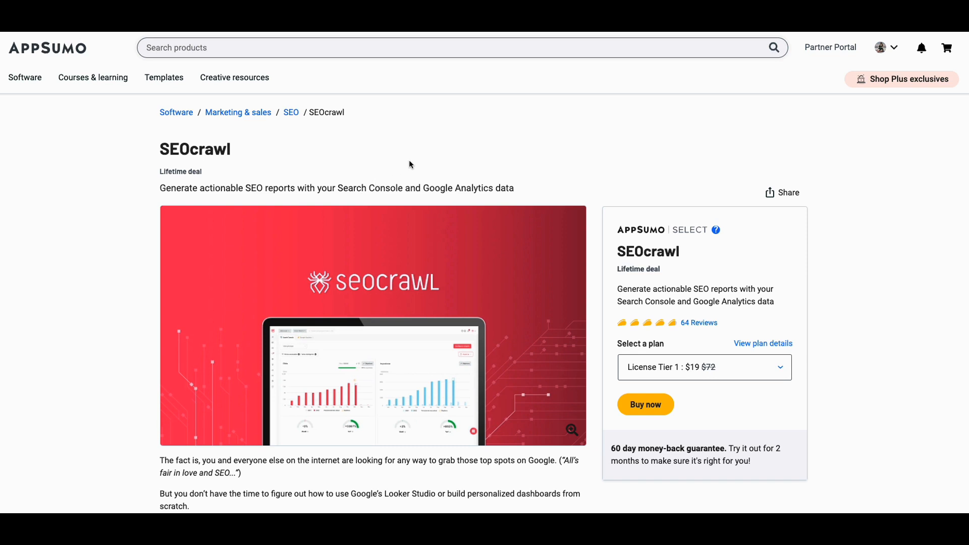